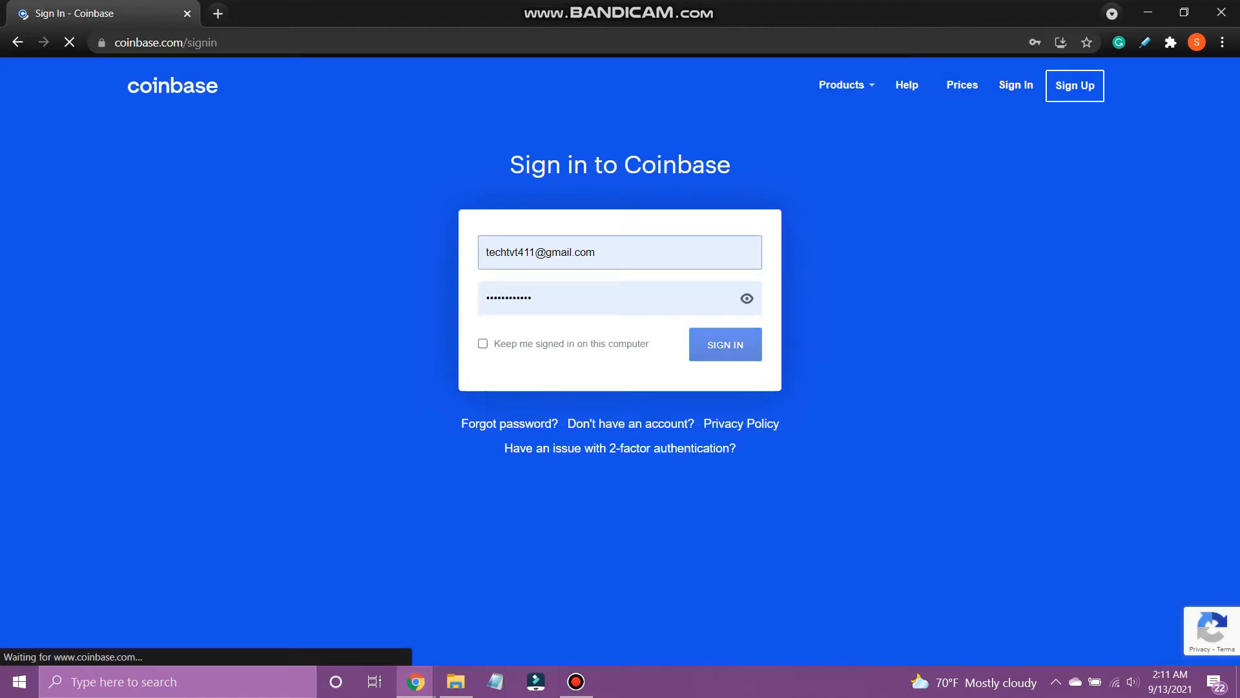
- From the sign-in page, open the 'Have an issue with 2-factor authentication?' help article
left_click(723, 345)
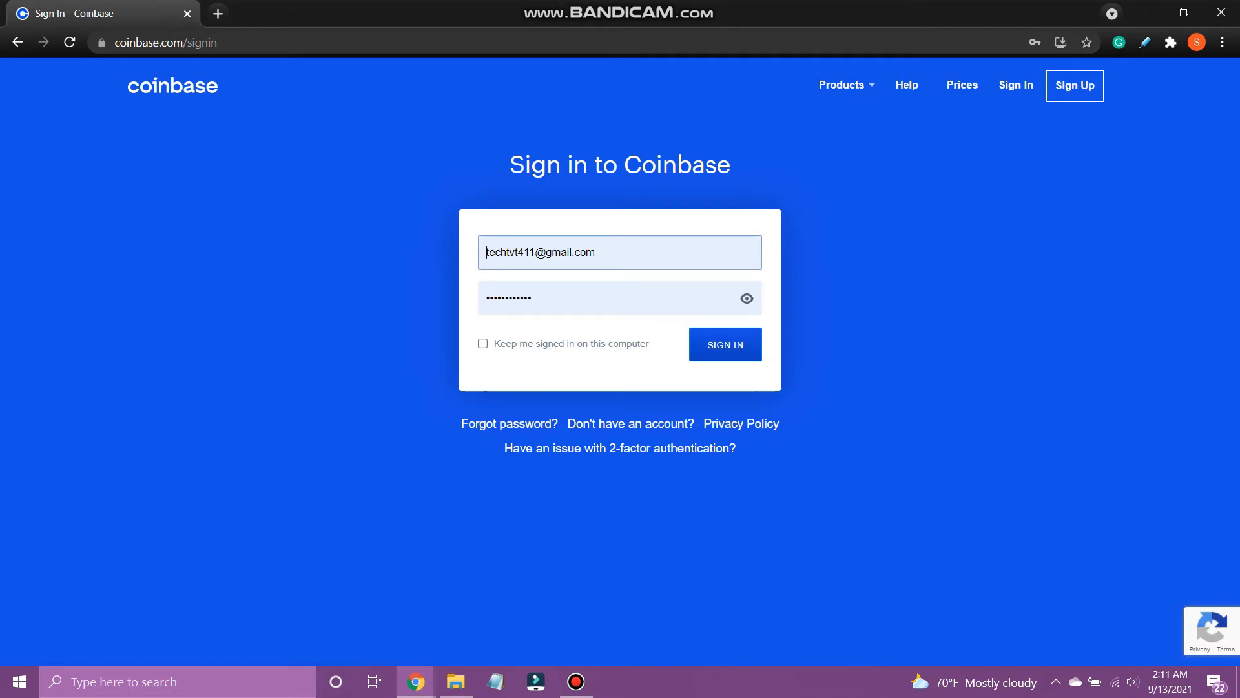
mouse_move(962, 85)
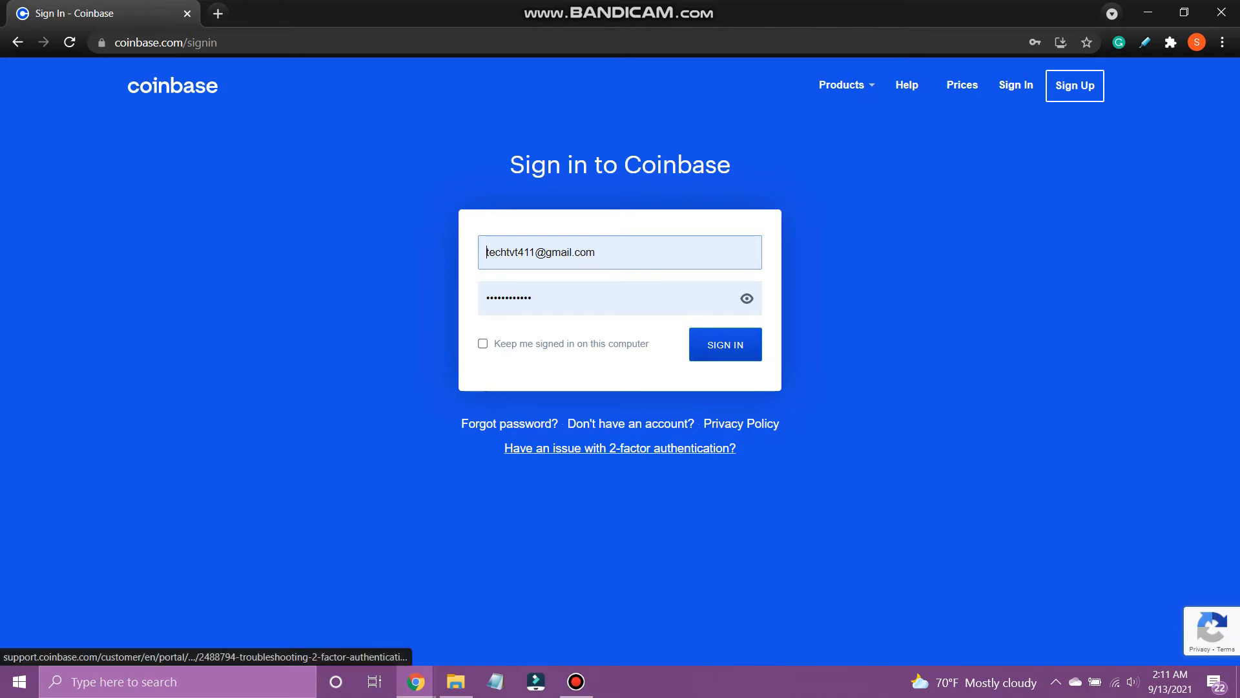
left_click(620, 448)
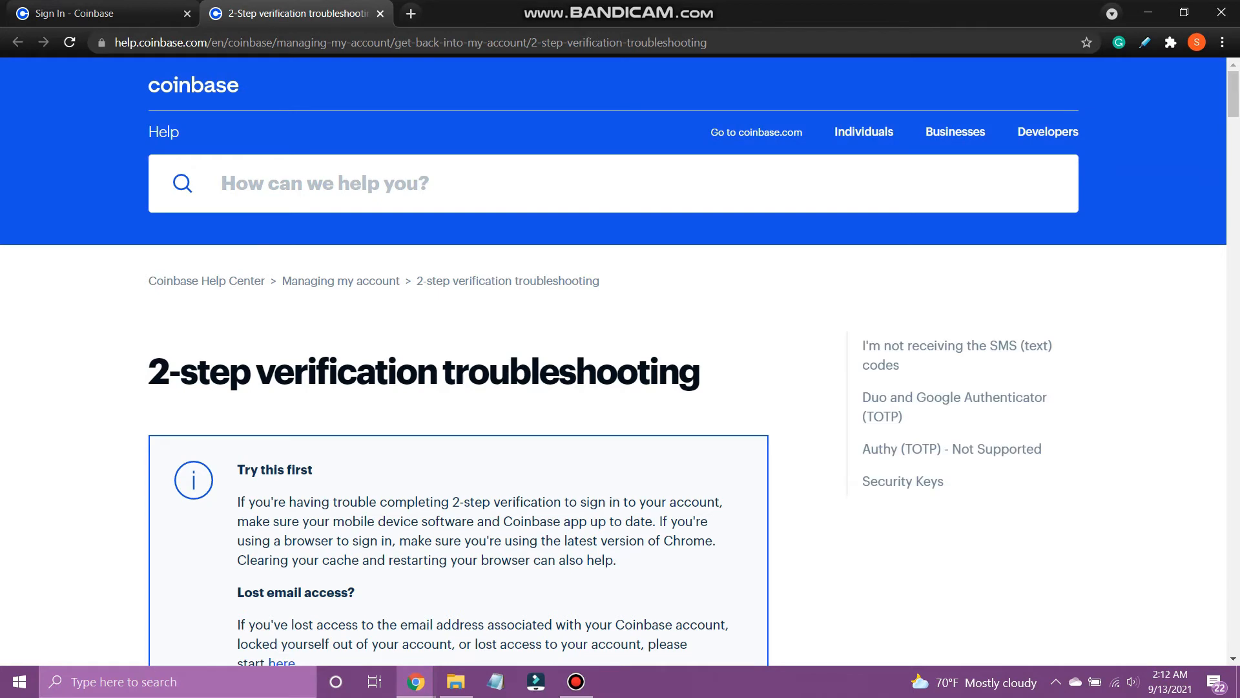
mouse_move(282, 659)
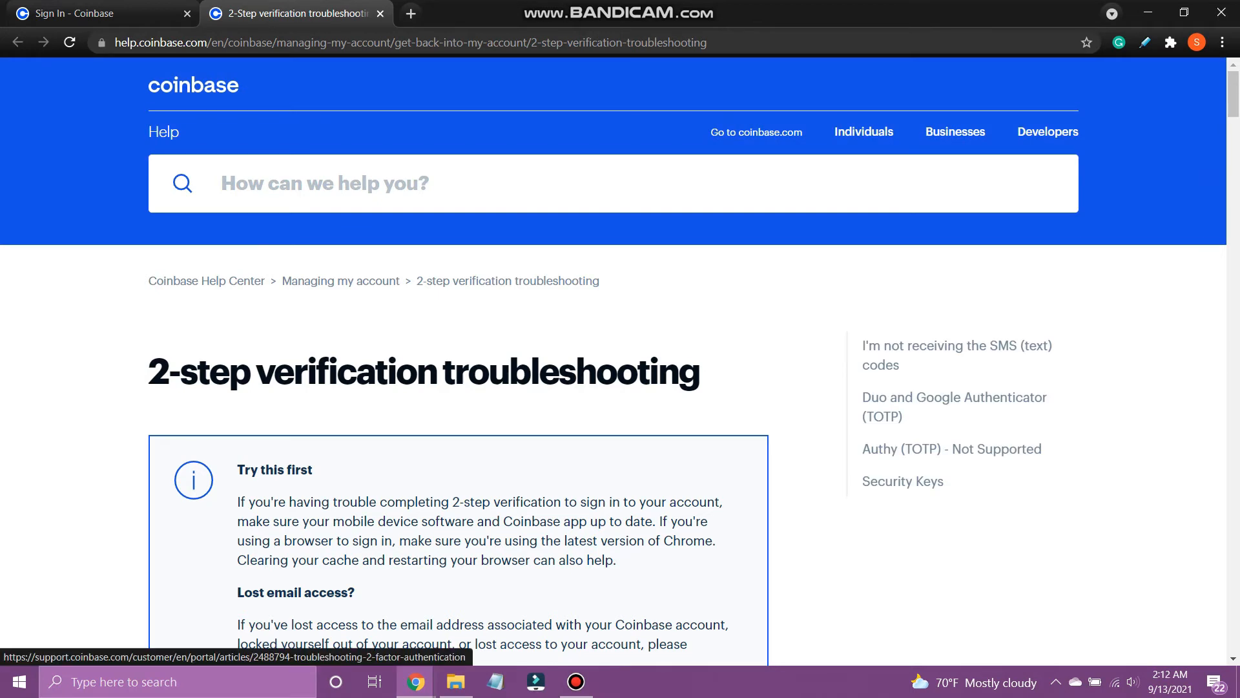
- Scroll to the end of the troubleshooting article and go to 'Contact us'
scroll("down", 3)
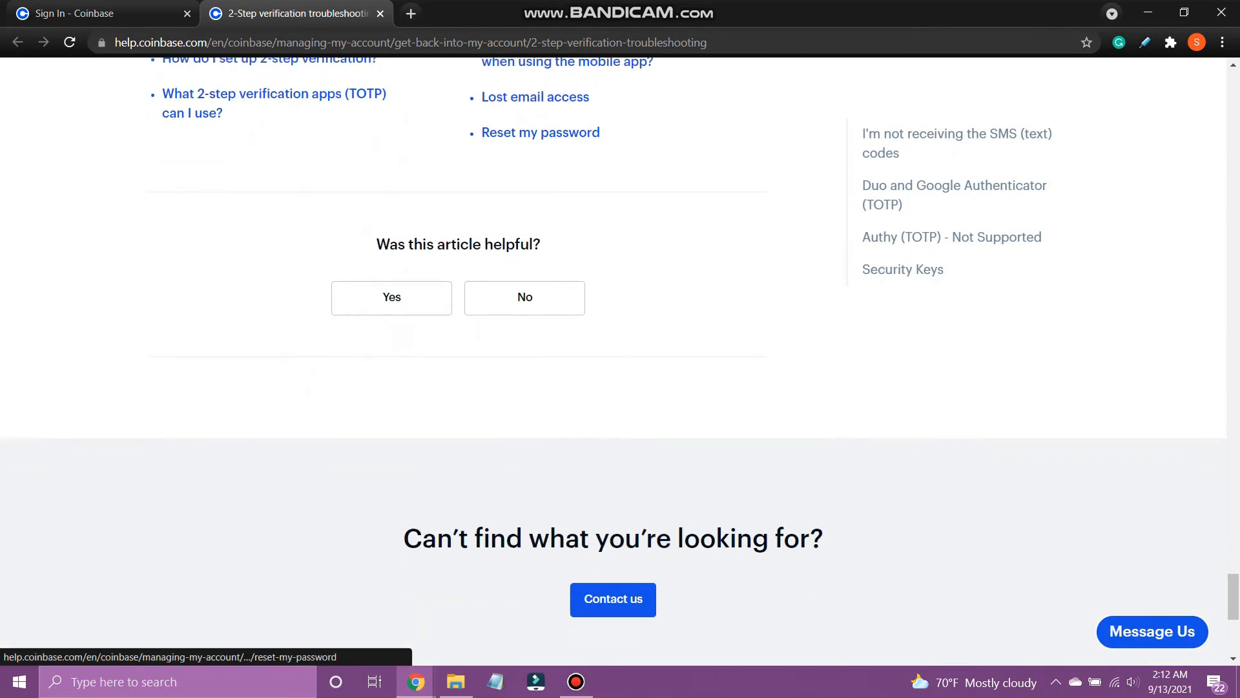
scroll("down", 3)
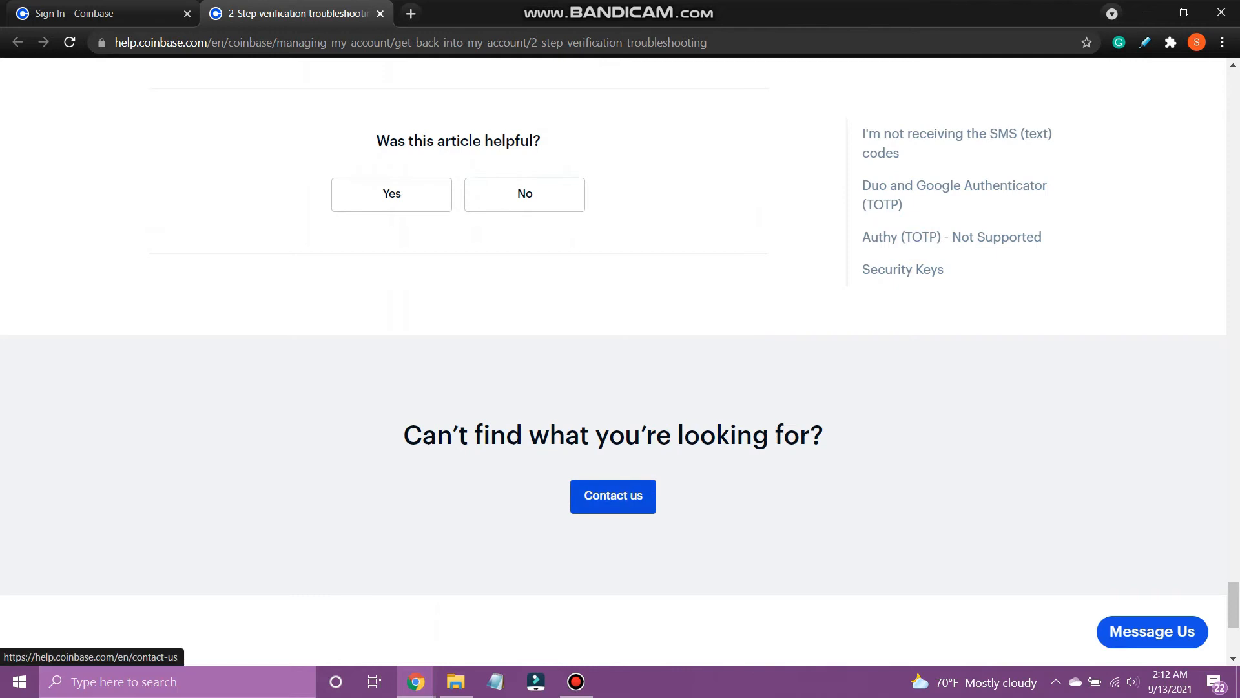
left_click(612, 496)
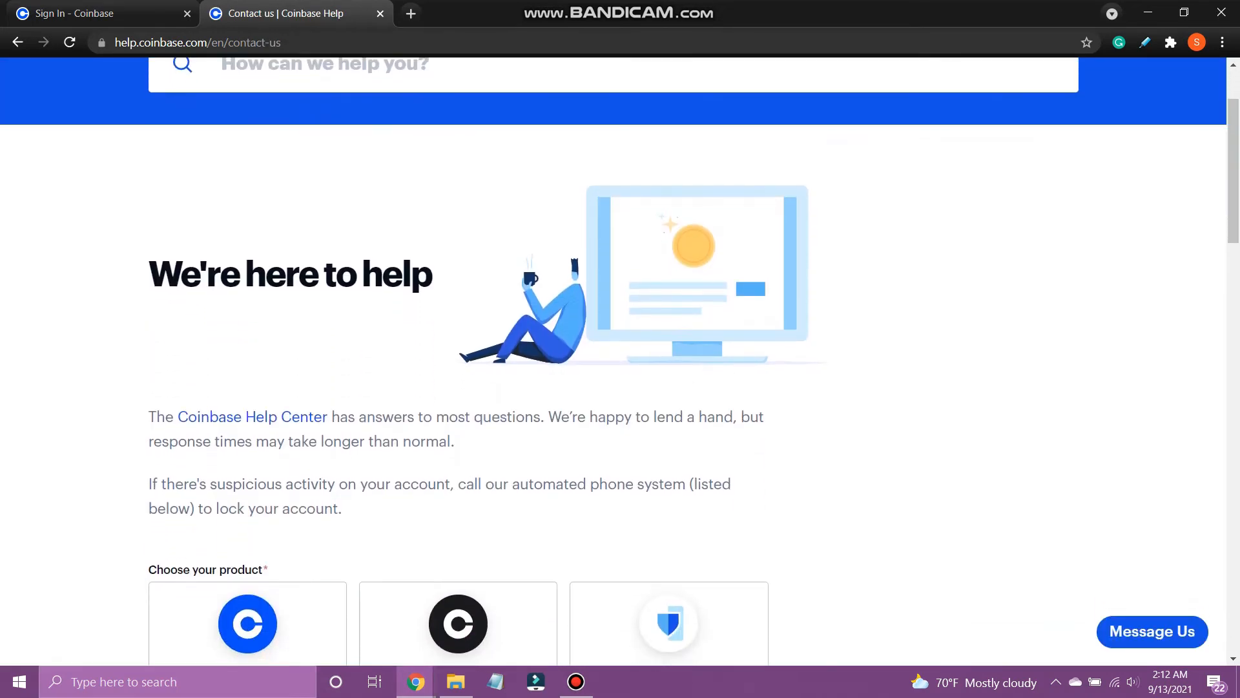
- Choose 'Account Compromised and Unauthorized Accounts' in the 'Let's get started' dropdown
scroll("down", 3)
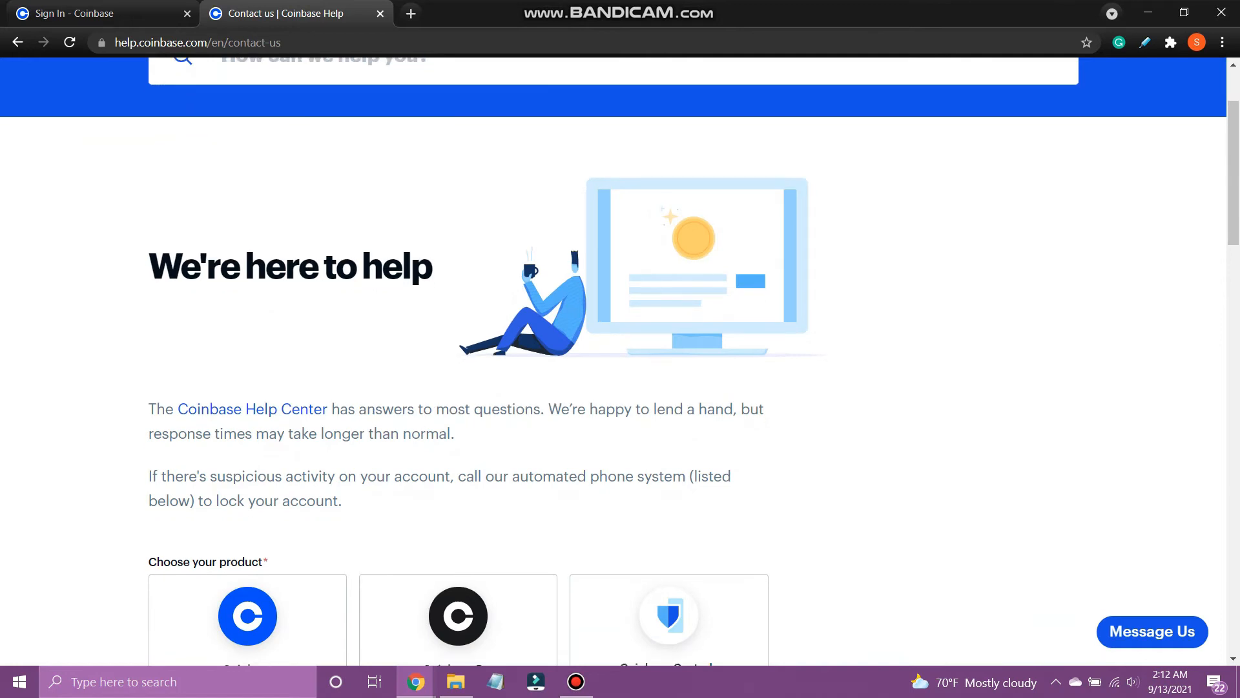
scroll("down", 3)
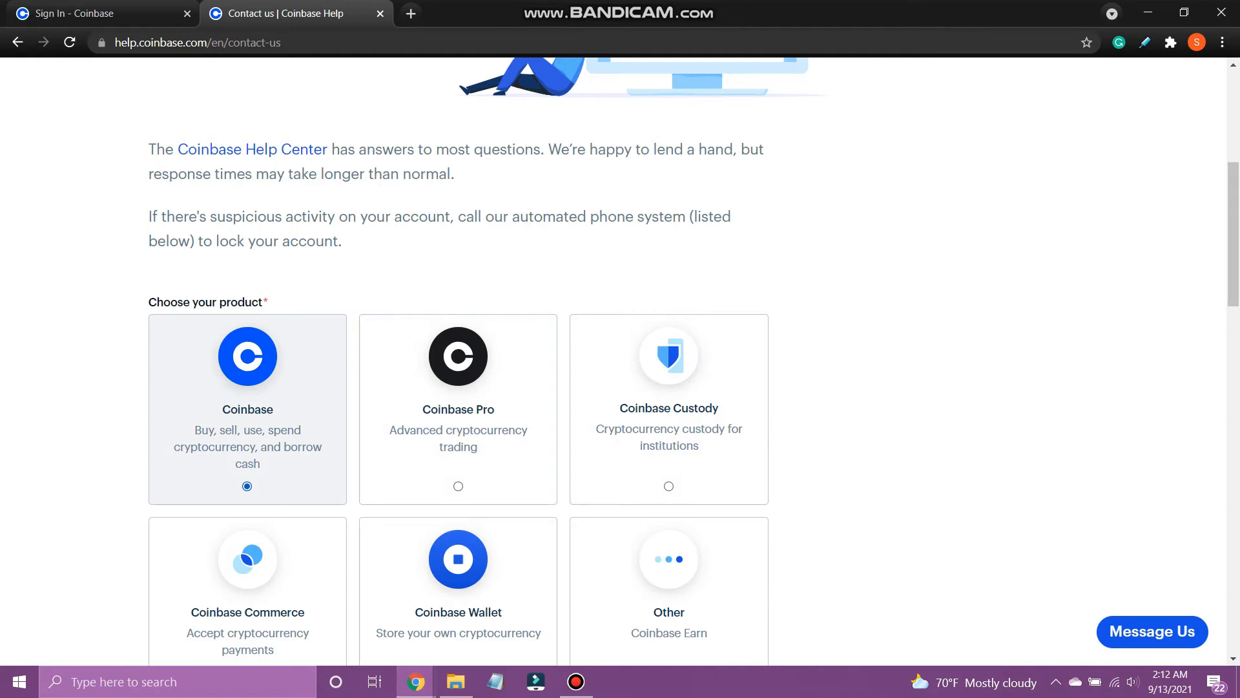
scroll("down", 3)
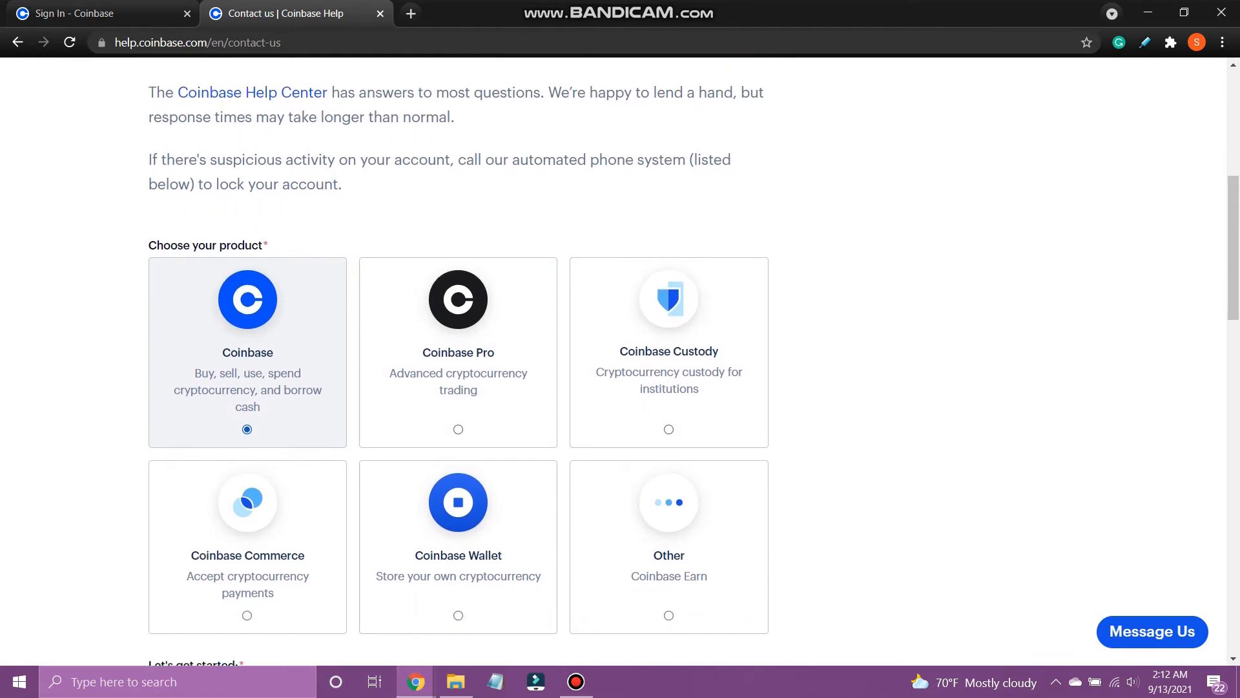
scroll("down", 3)
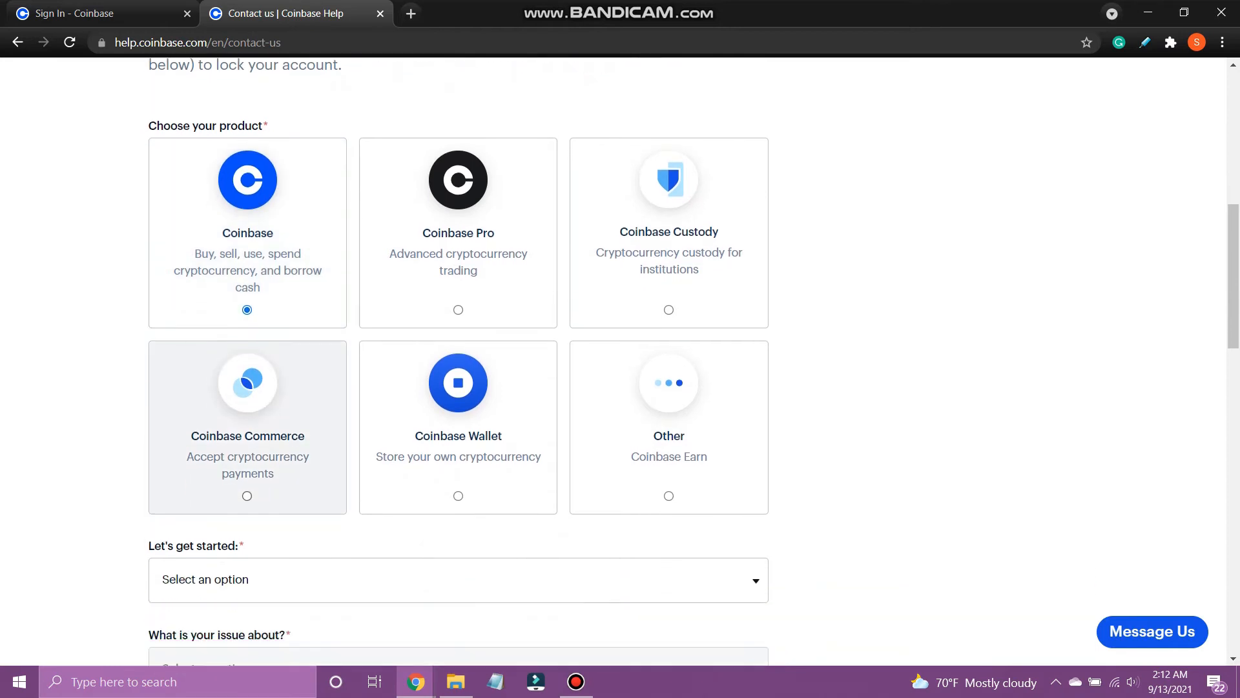
scroll("down", 3)
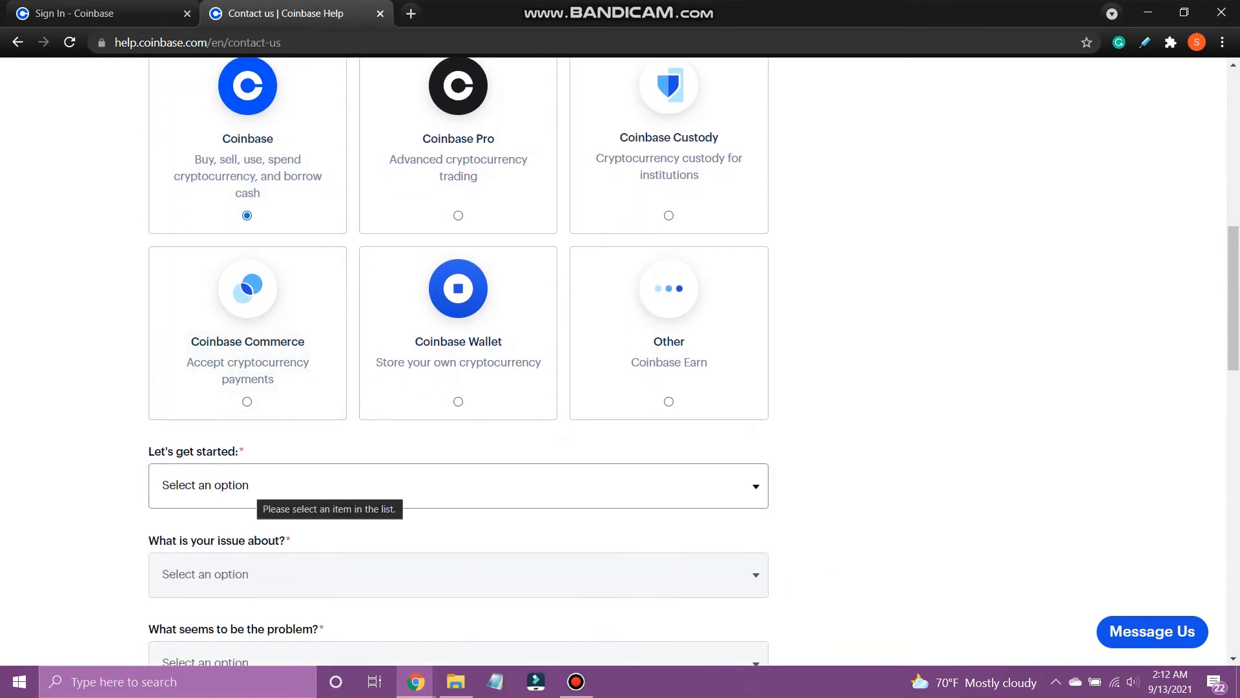
left_click(457, 485)
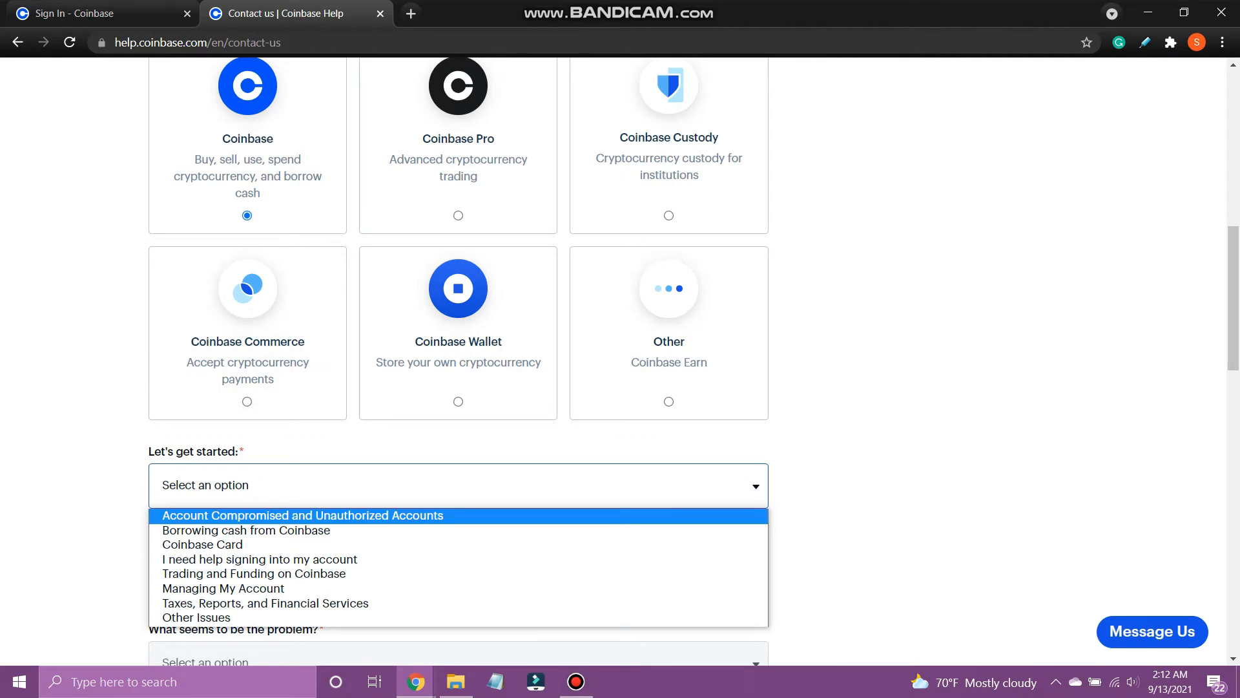
left_click(302, 515)
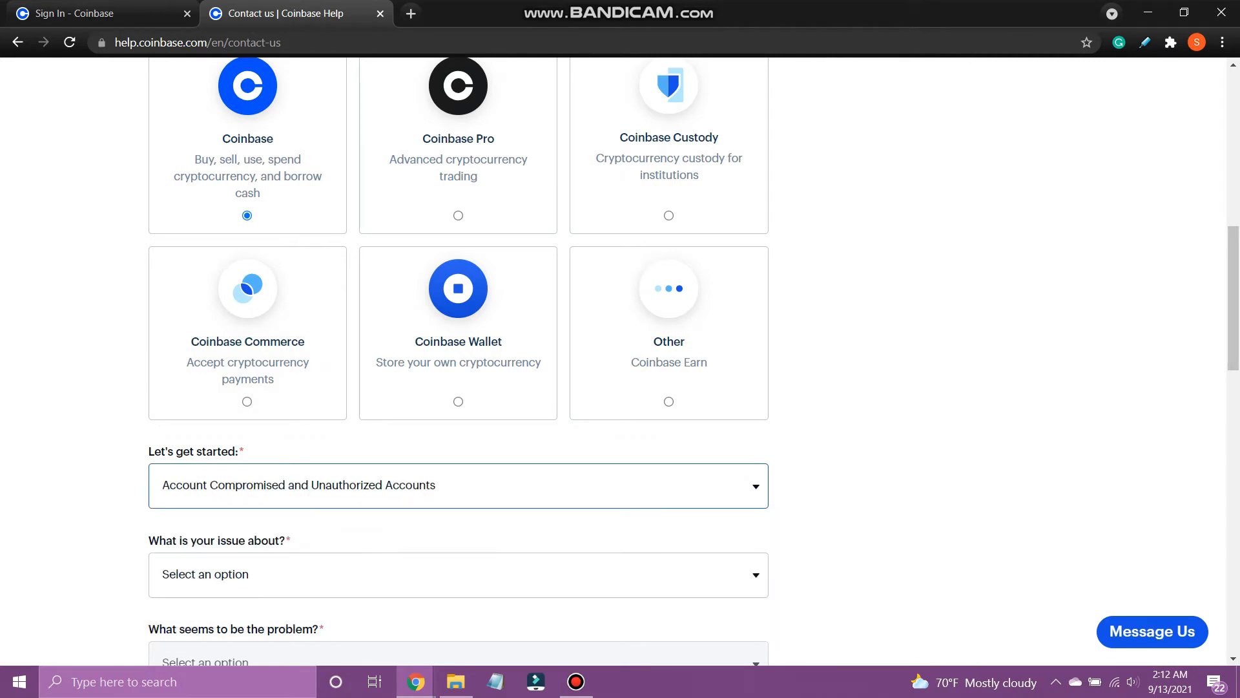
scroll("down", 3)
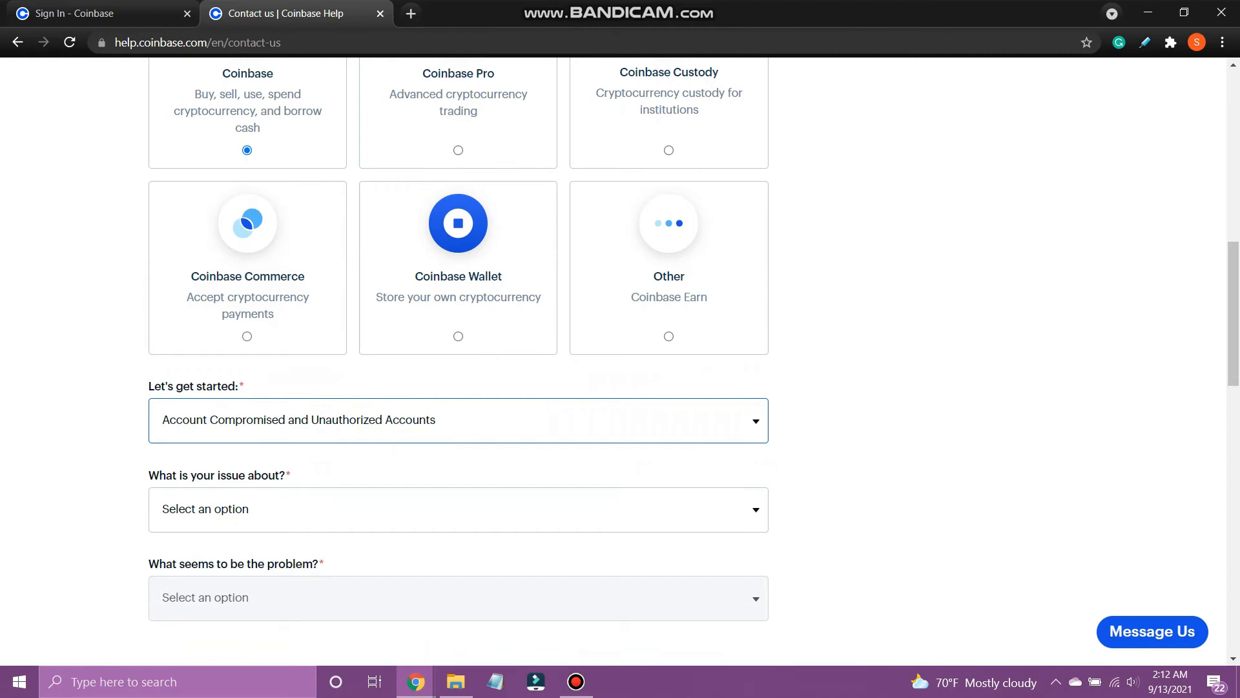
- Set 'What is your issue about?' to 'My mobile device was stolen or lost'
left_click(457, 508)
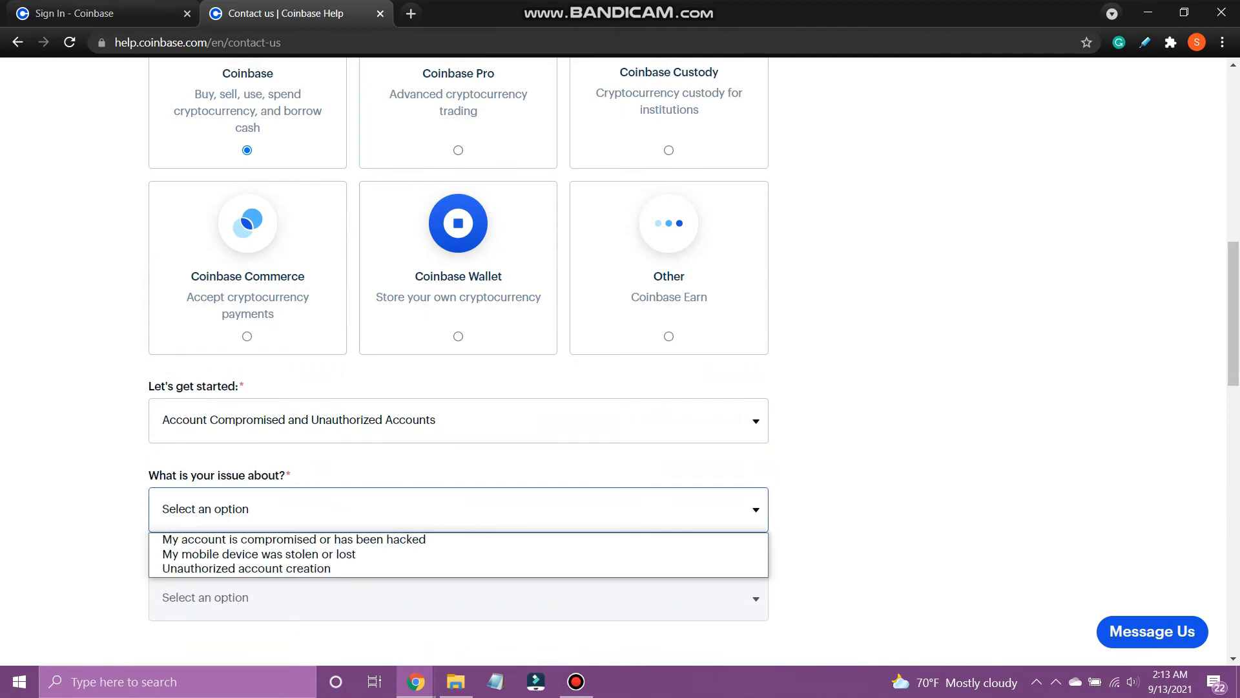
mouse_move(258, 554)
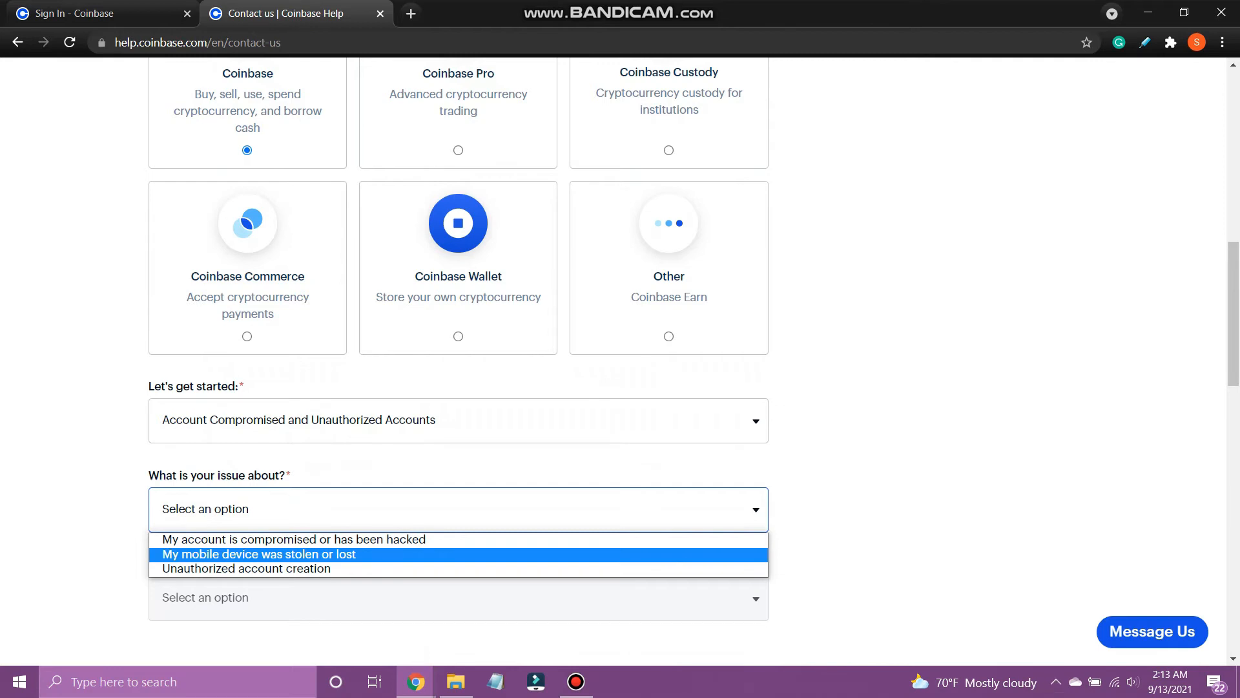
left_click(257, 554)
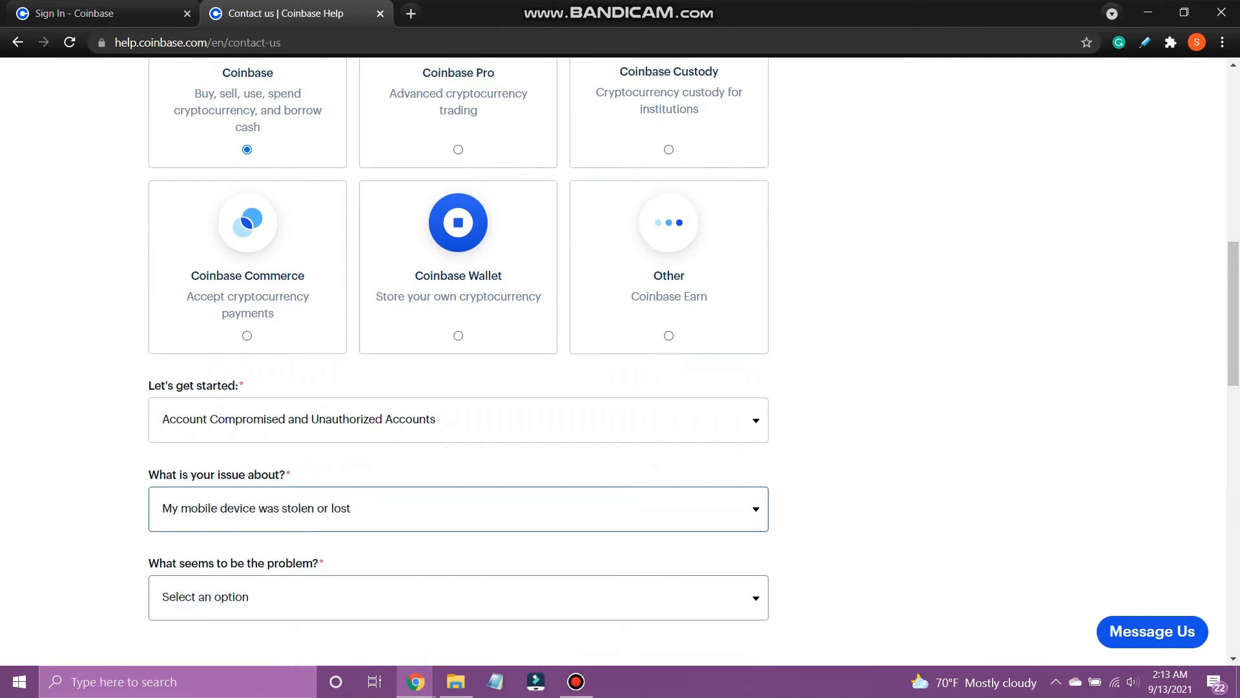
scroll("down", 3)
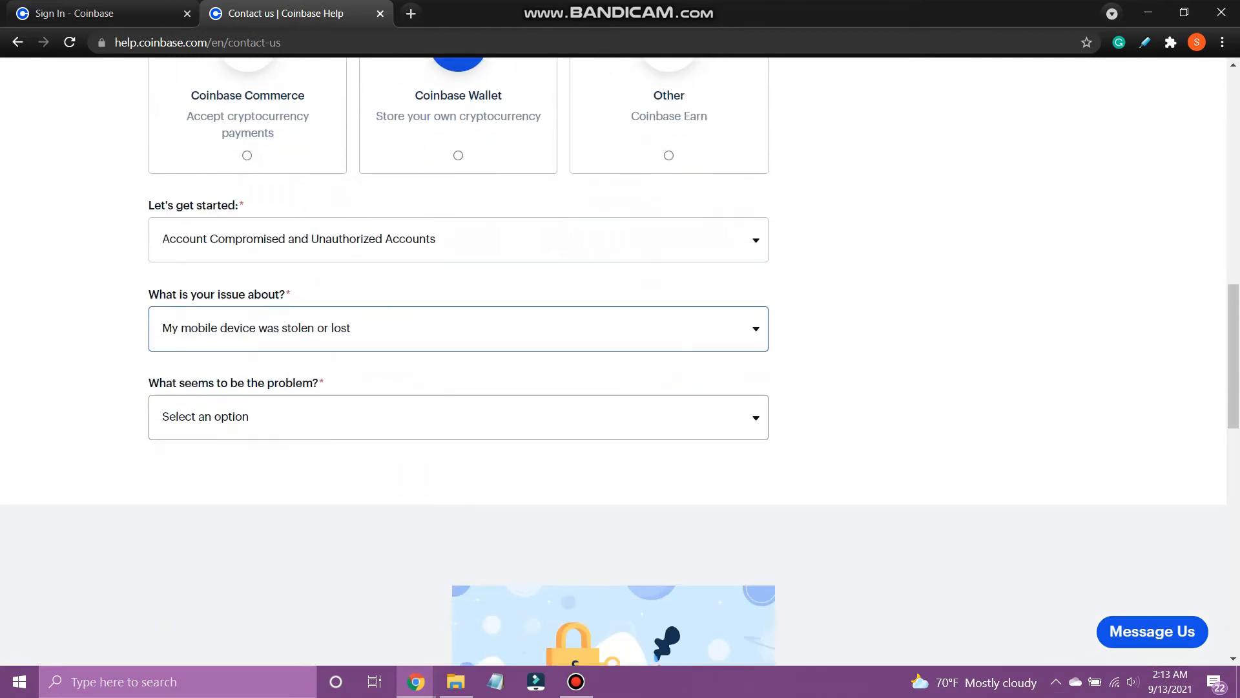
- Set the problem to 'I do not believe my Coinbase account was accessed without my consent'
left_click(457, 416)
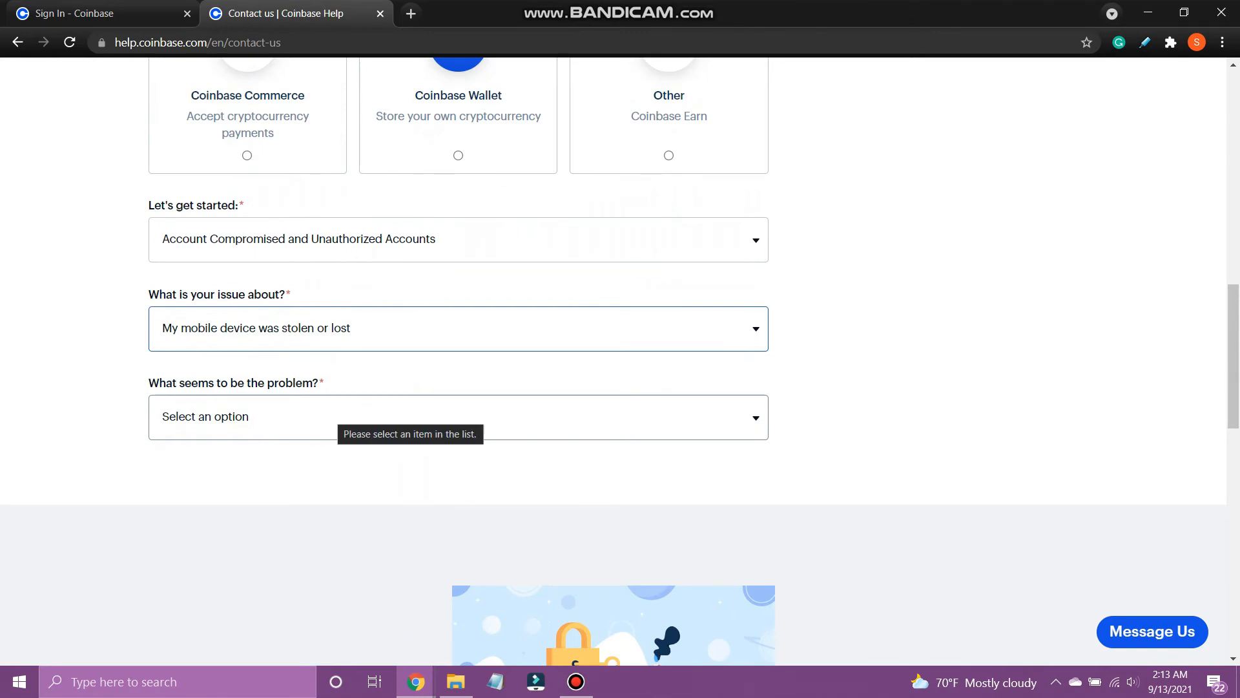
left_click(457, 417)
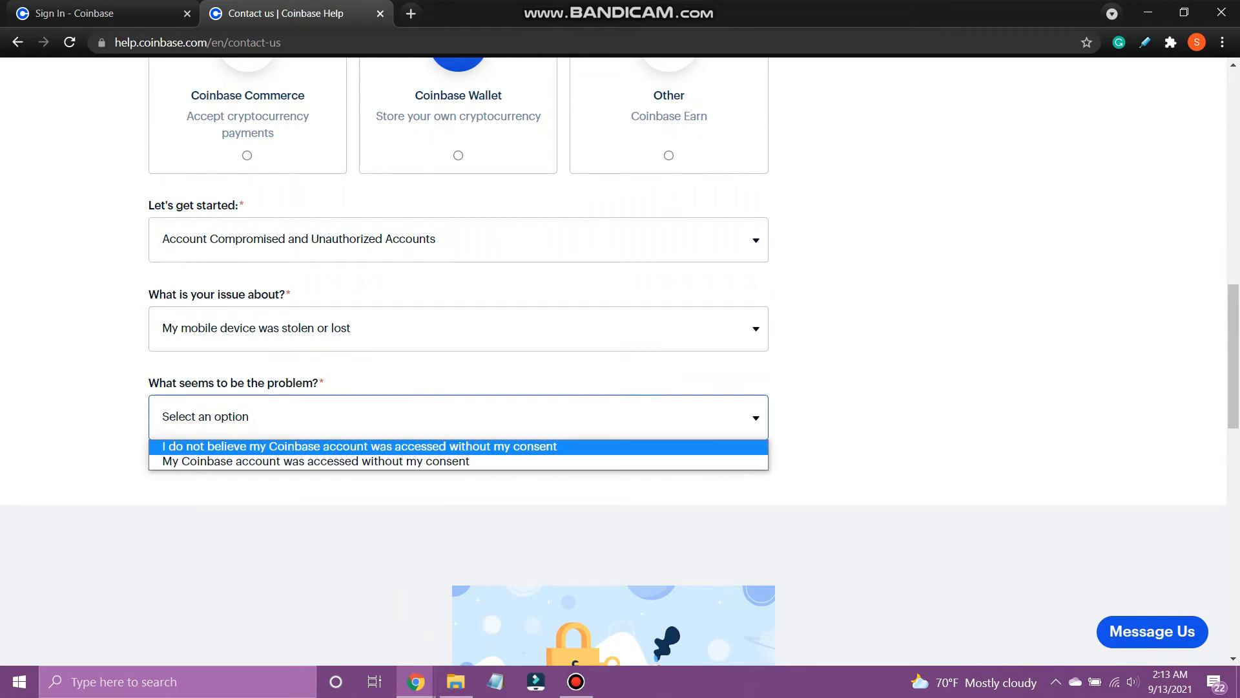
left_click(357, 446)
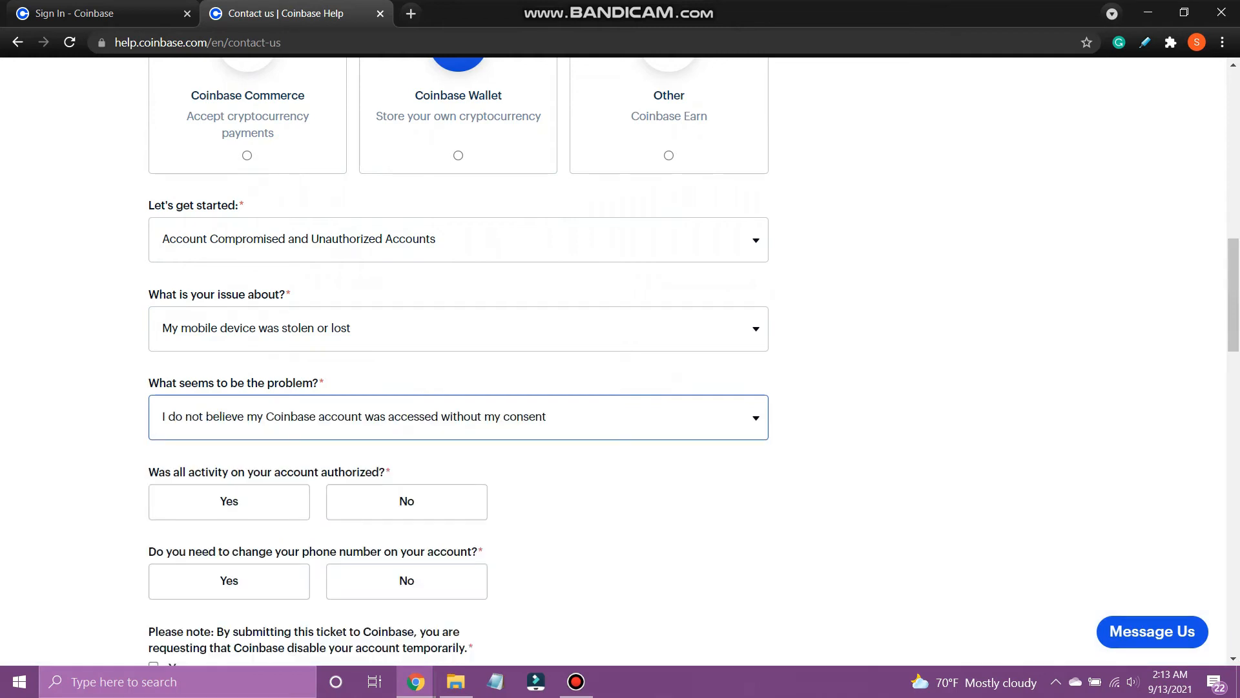
scroll("down", 3)
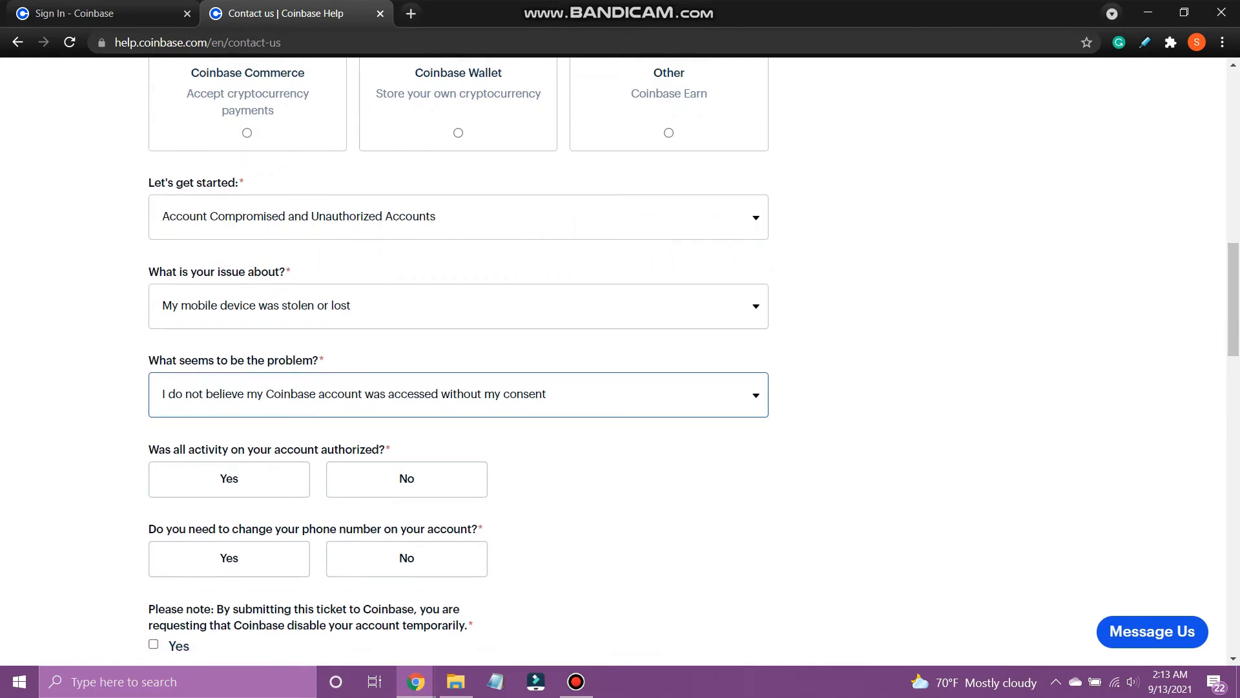
- Answer No to changing the phone number and acknowledge the temporary account-disable notice
left_click(229, 479)
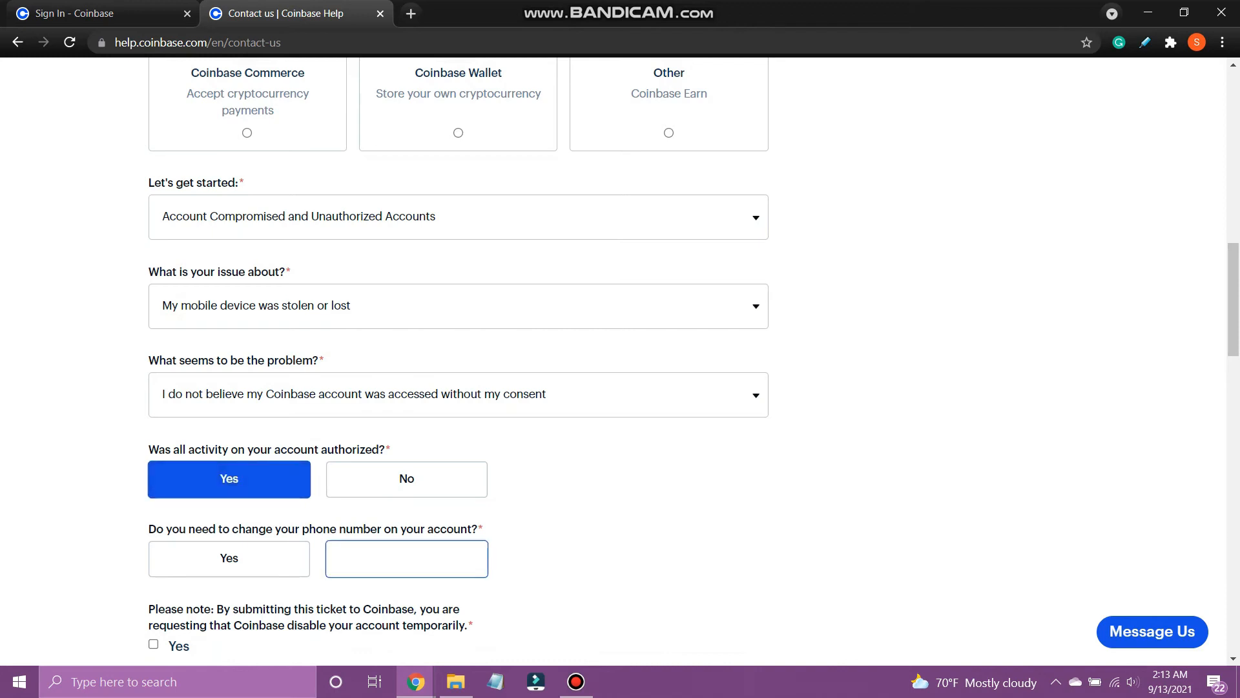
left_click(405, 556)
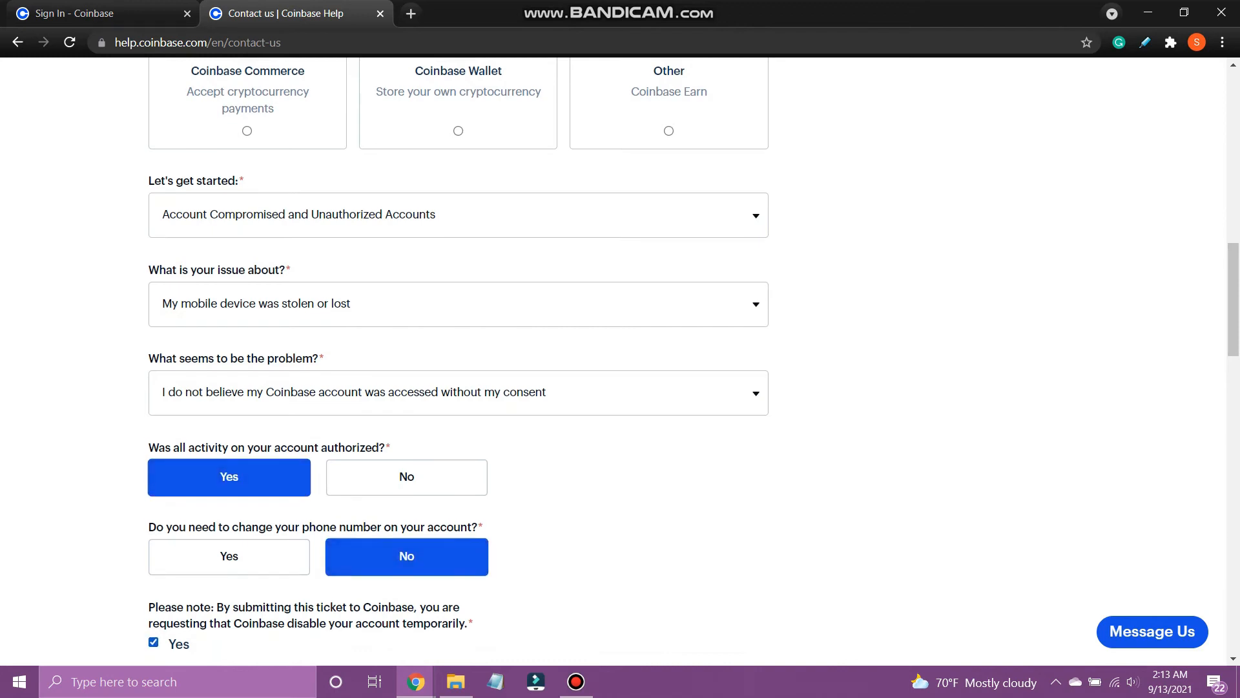
scroll("down", 3)
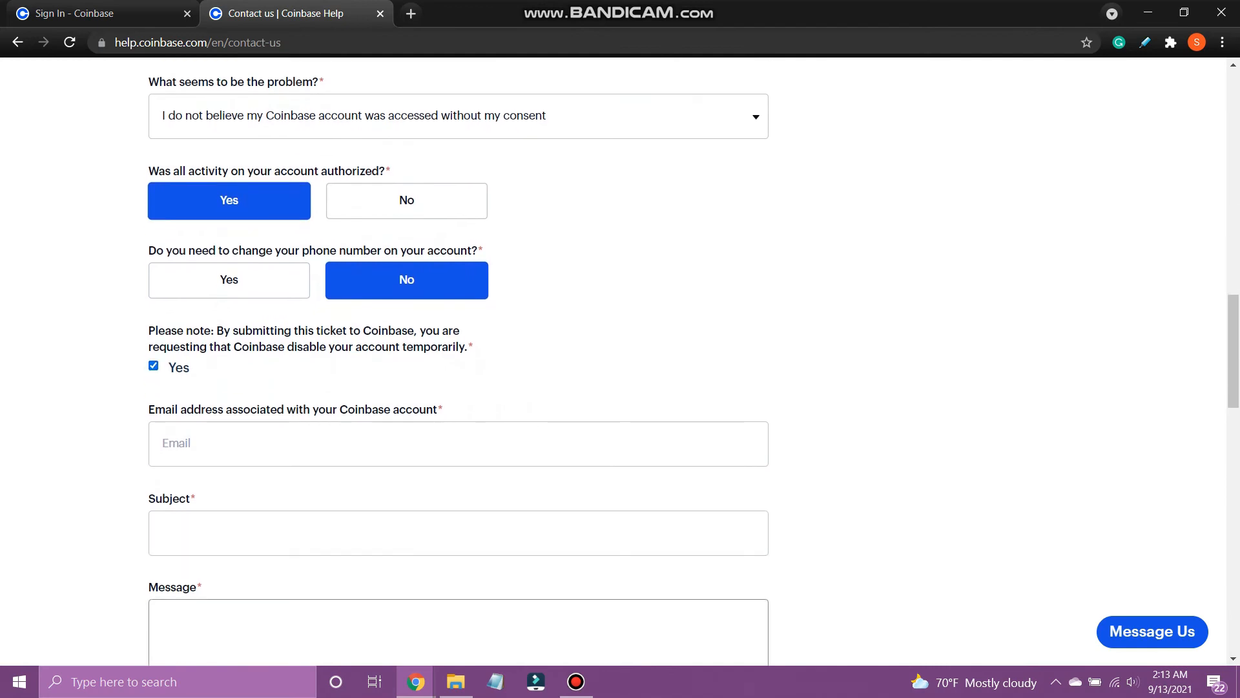
scroll("down", 3)
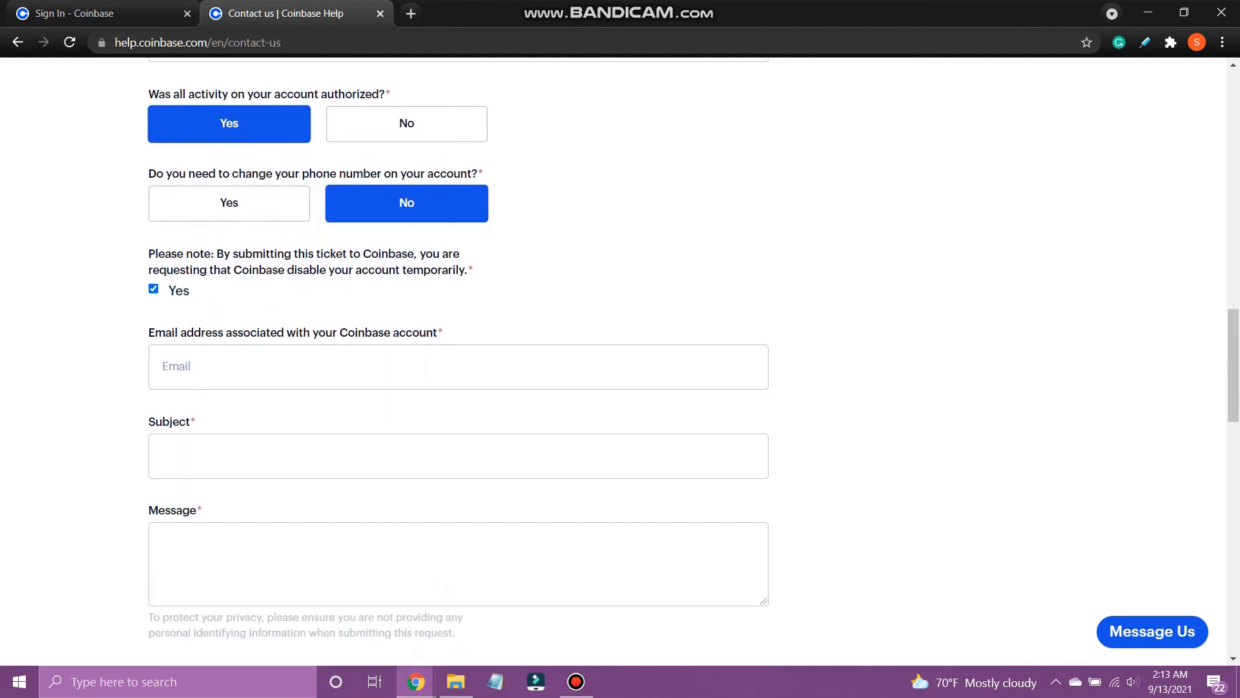
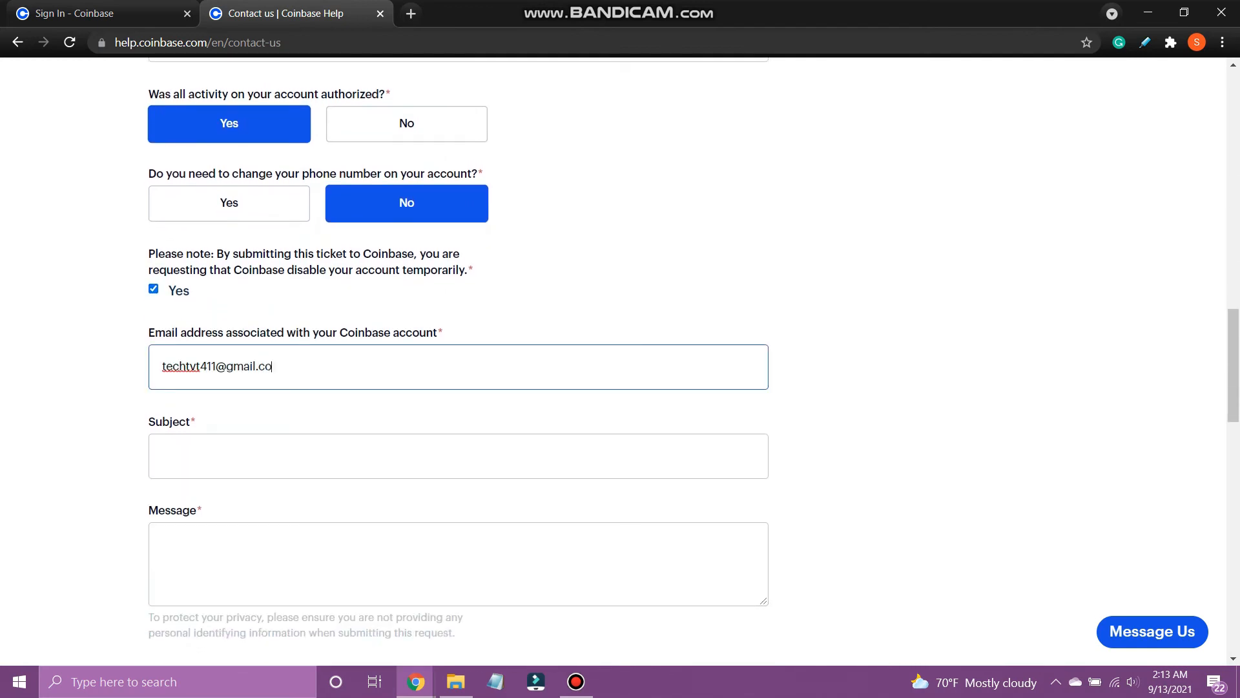
left_click(457, 455)
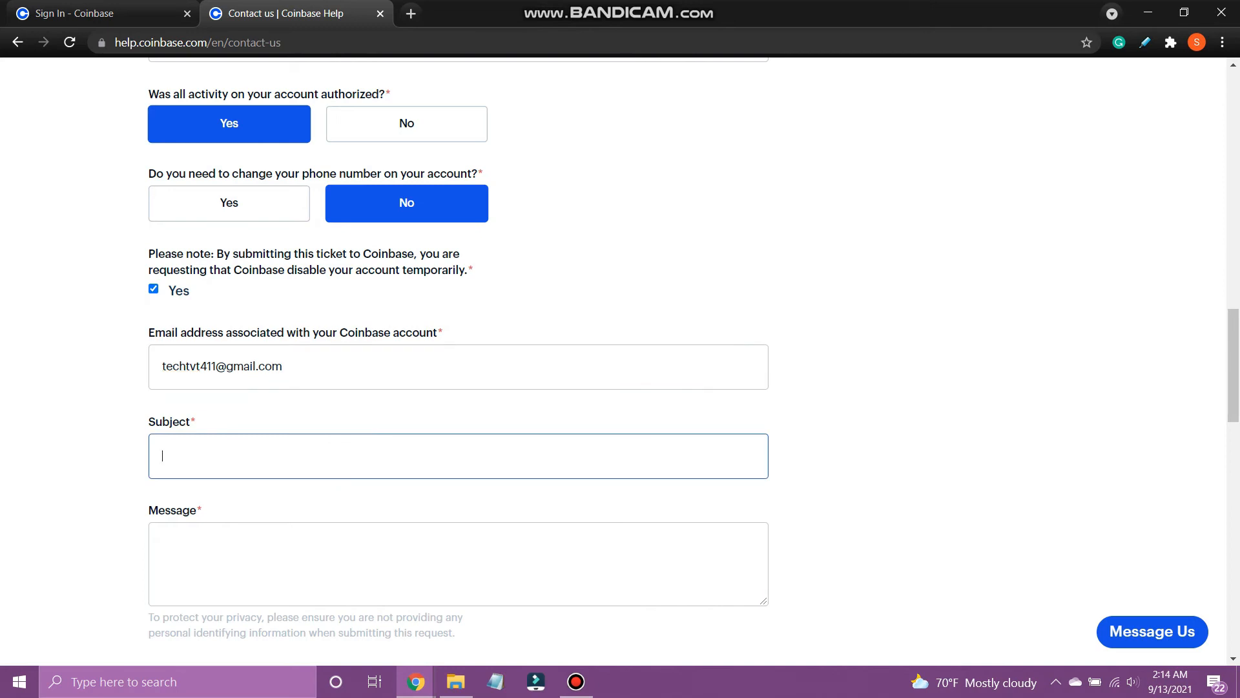
type("I LOSST MY MOBILE DEVICE, KINDLY DISABLE MY COINB")
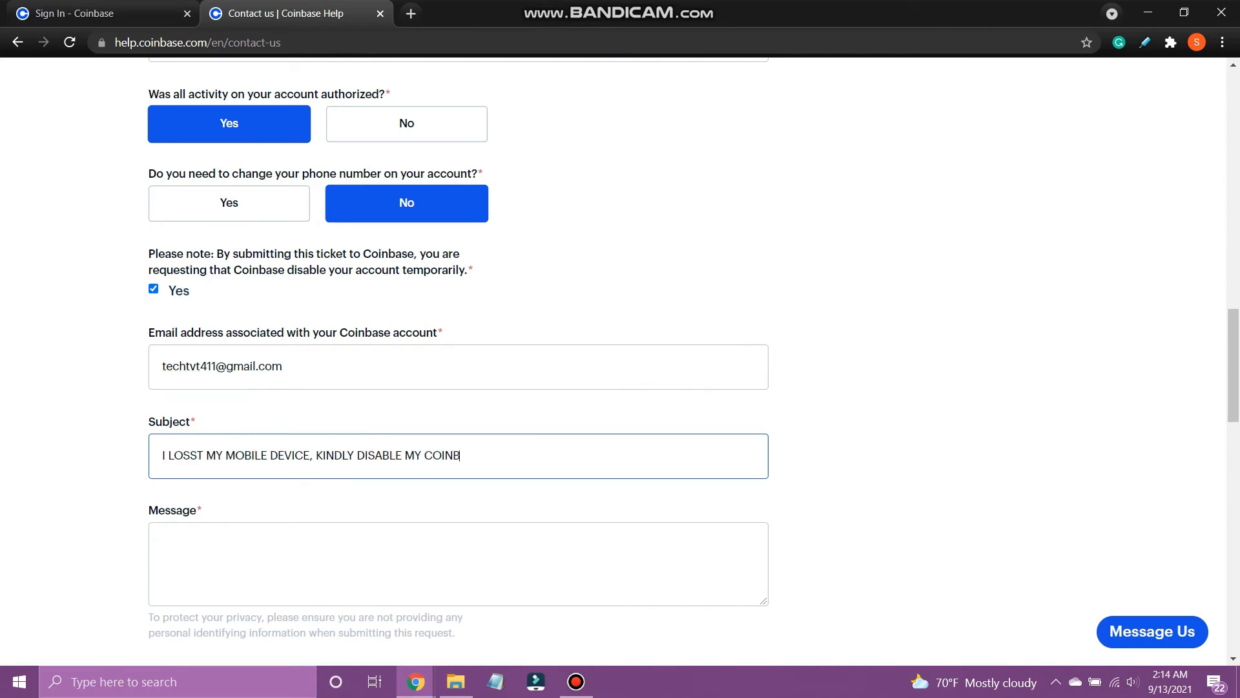
type("ASE")
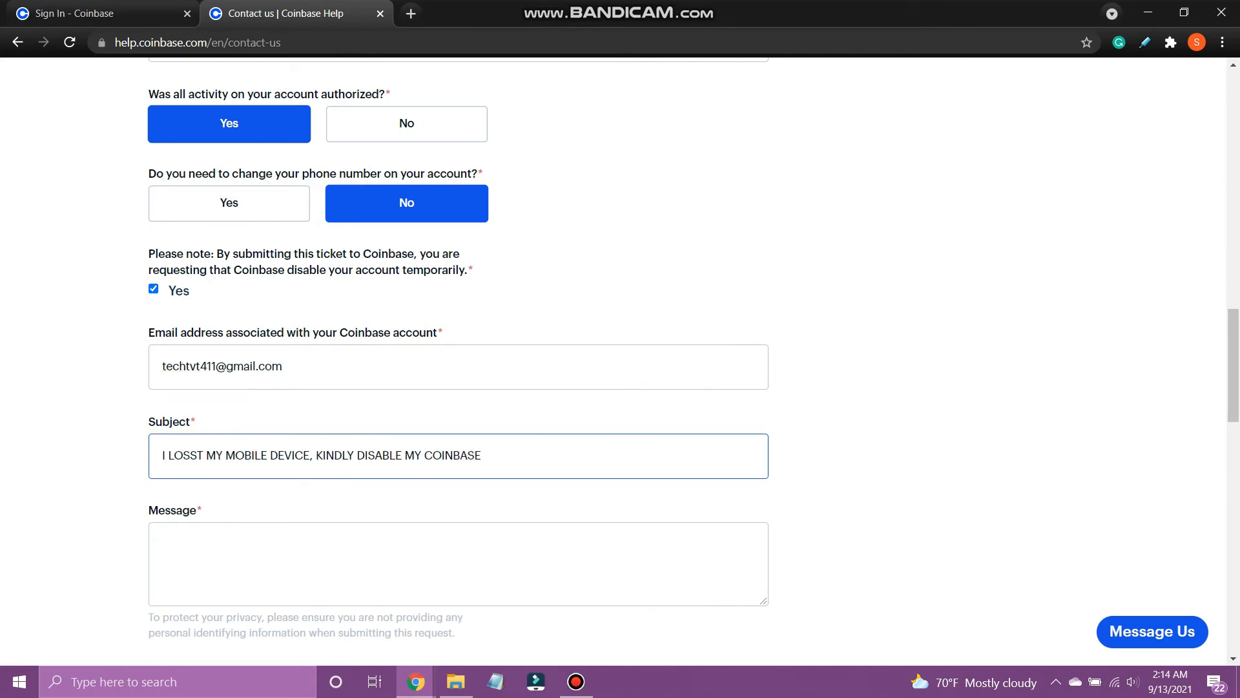
type("2")
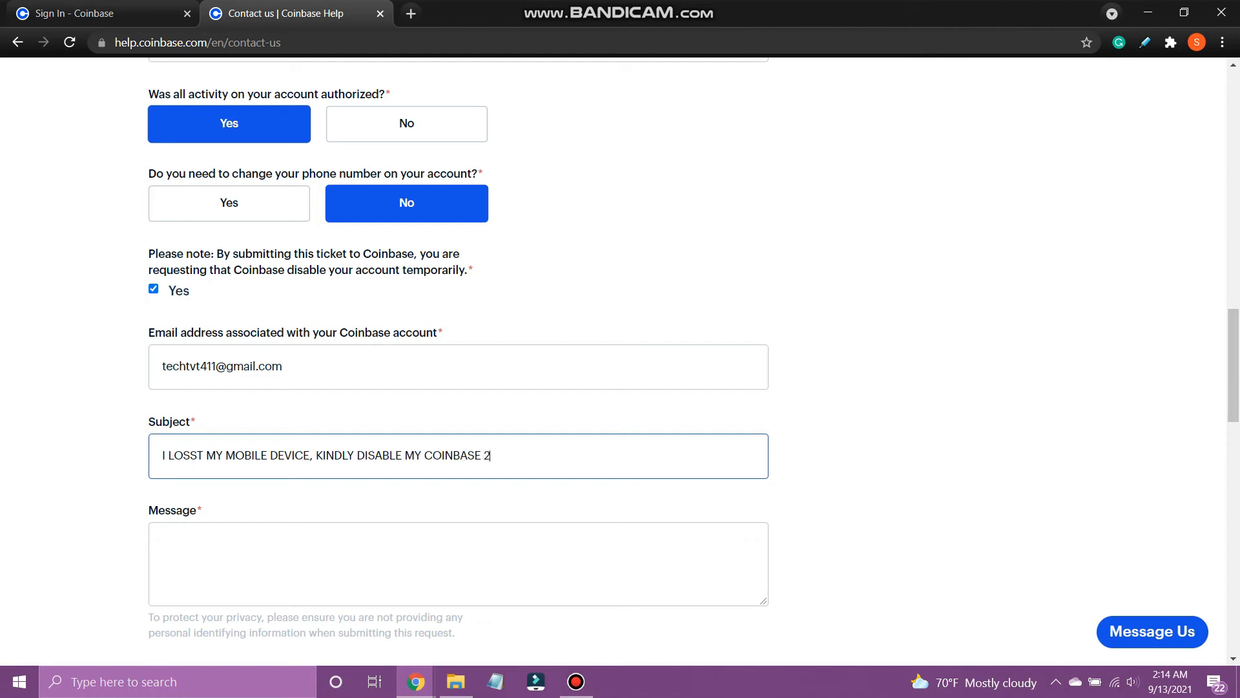
type("FA")
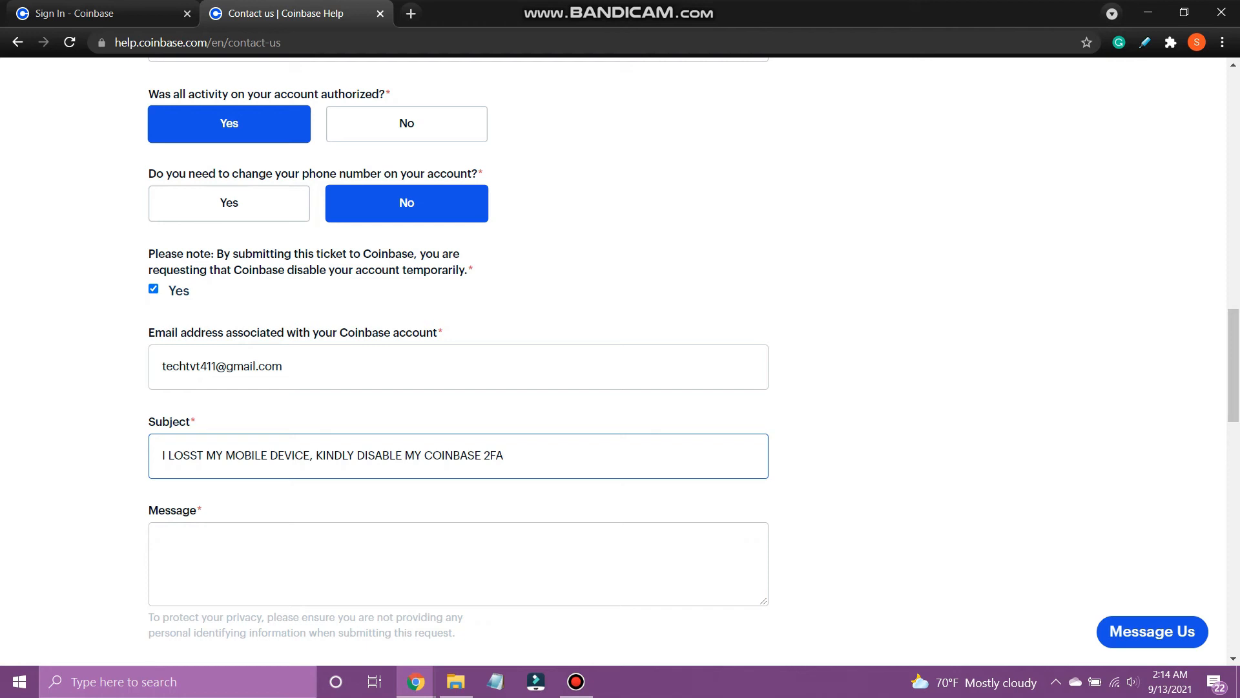
left_click(458, 564)
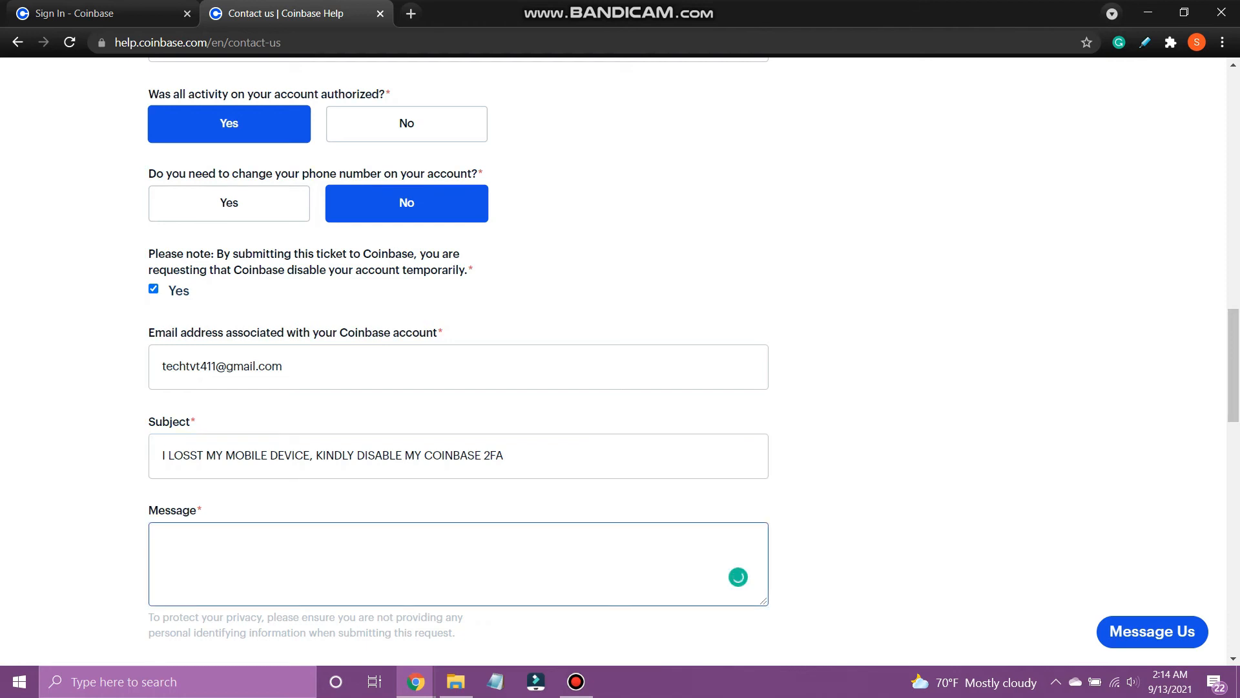
- Type a message starting 'Hello Coinbase team,' requesting account disable and 2FA reset, ending 'Thanks.'
type("Hello C")
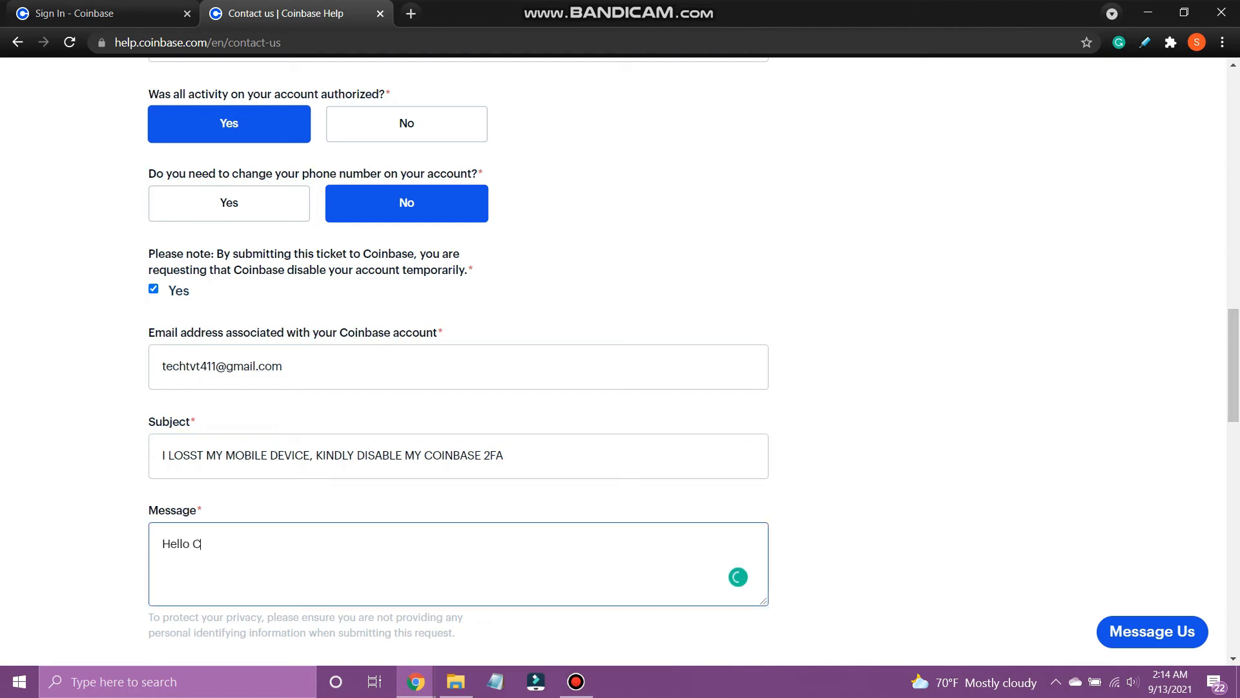
type("oinbase")
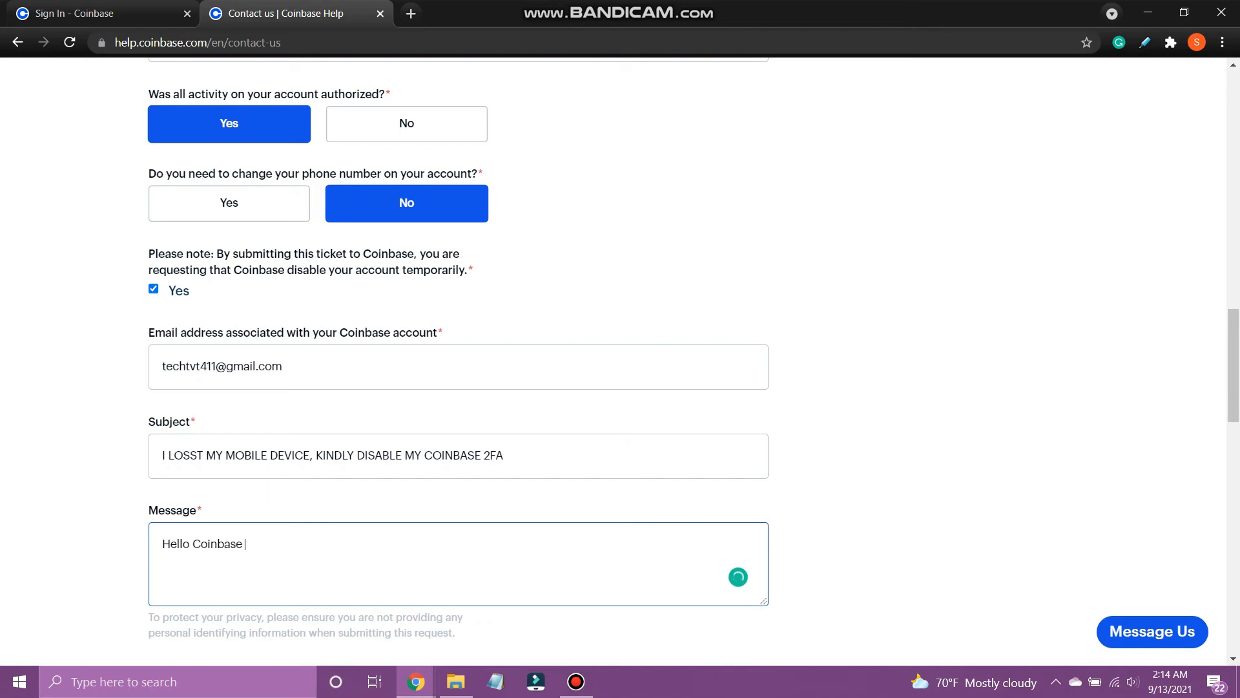
type("team,")
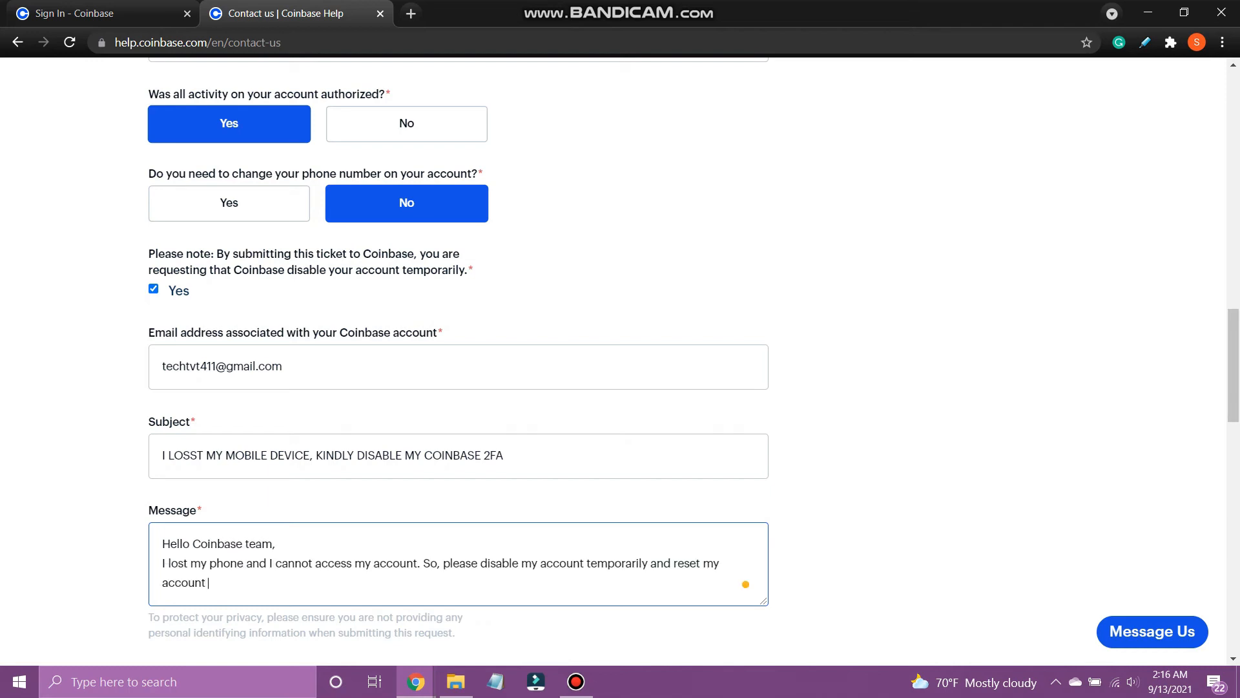
type("2FA.")
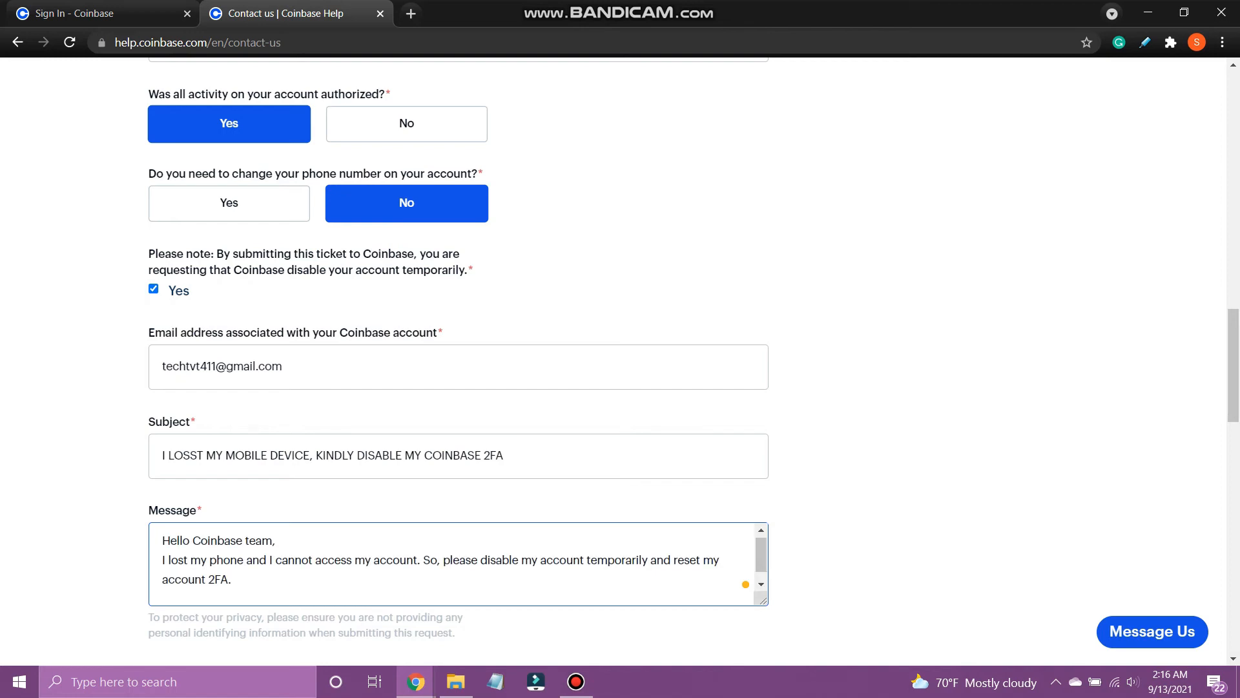
type("Thanks")
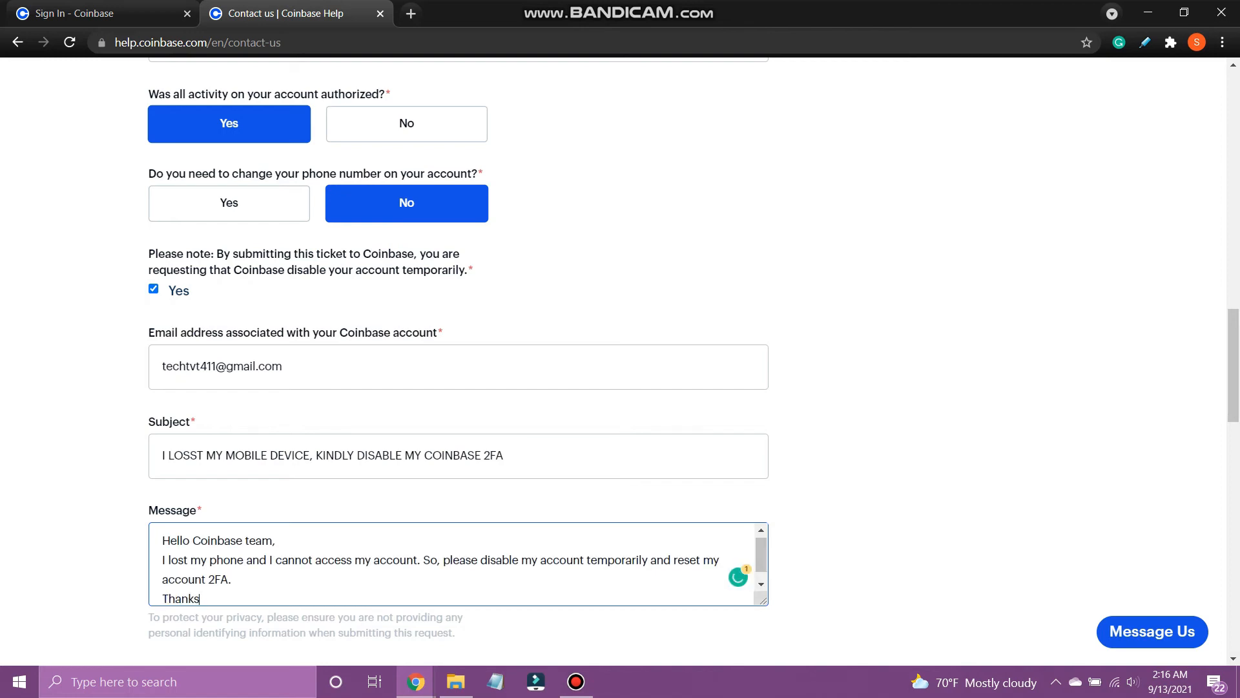
type(".")
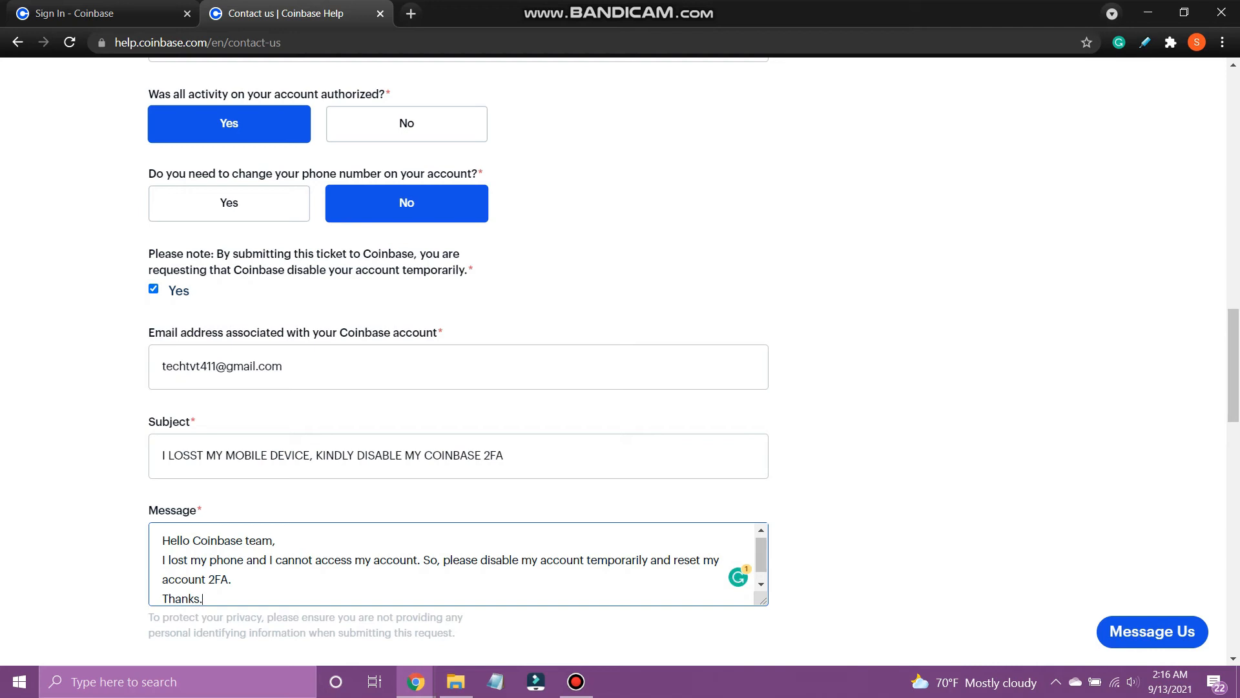
scroll("down", 3)
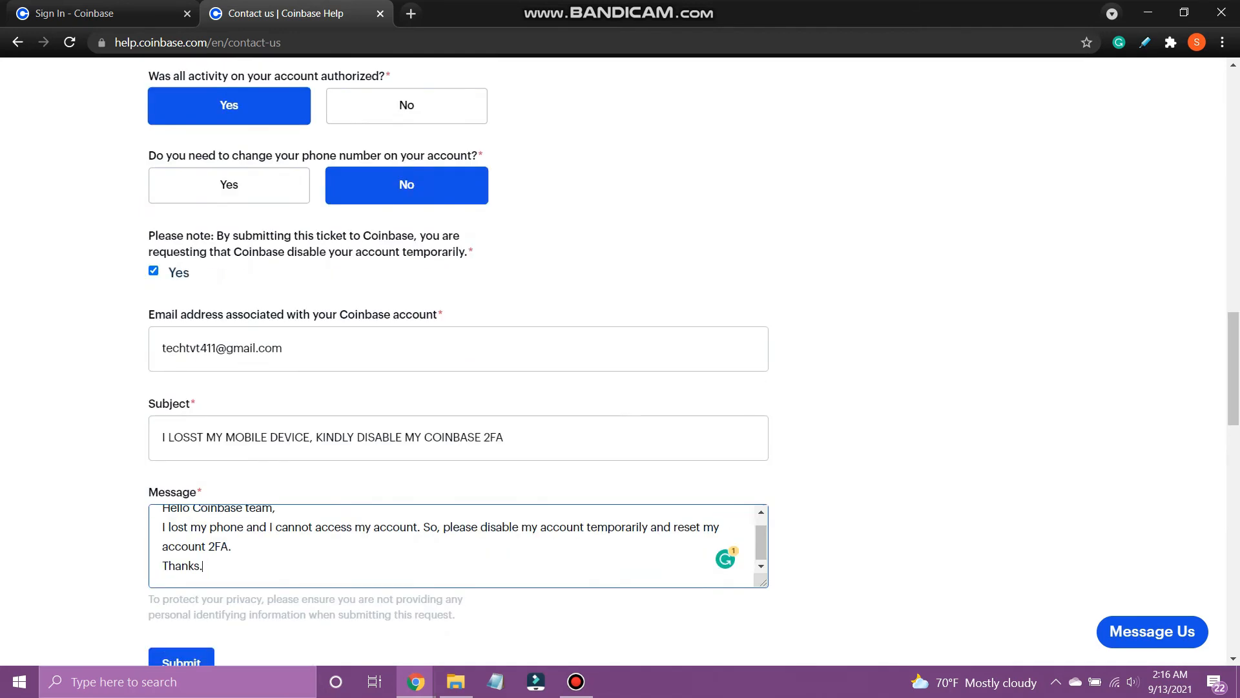
scroll("up", 3)
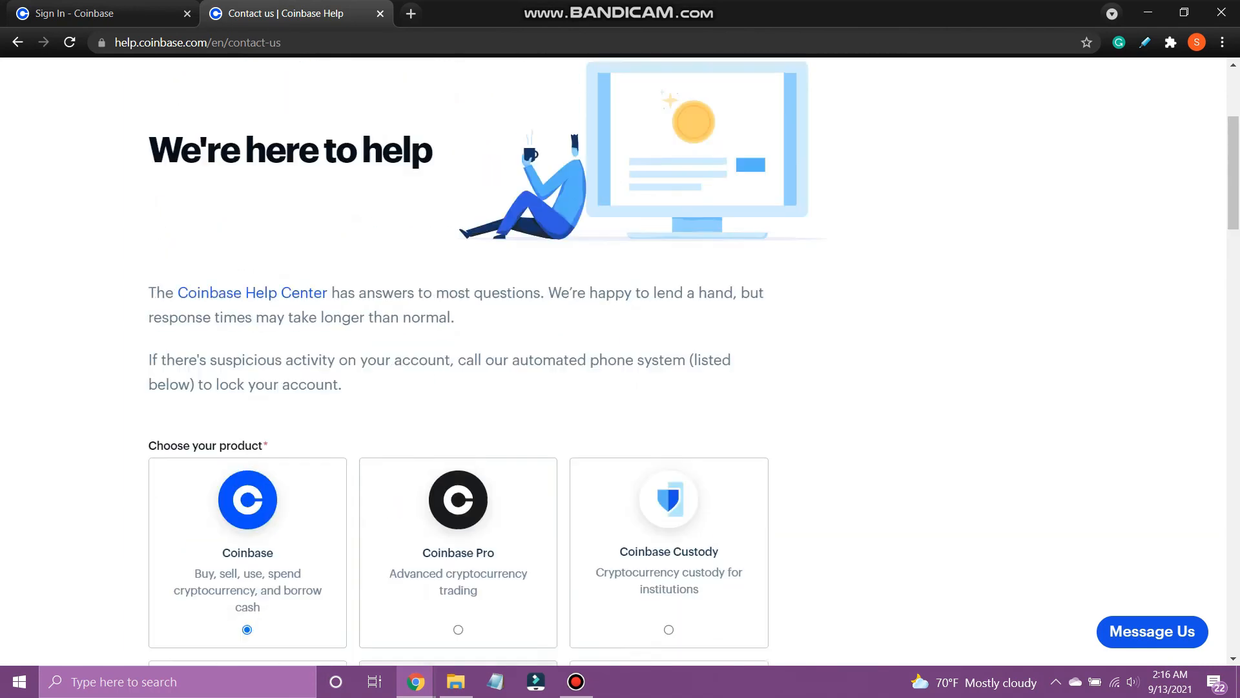
scroll("down", 3)
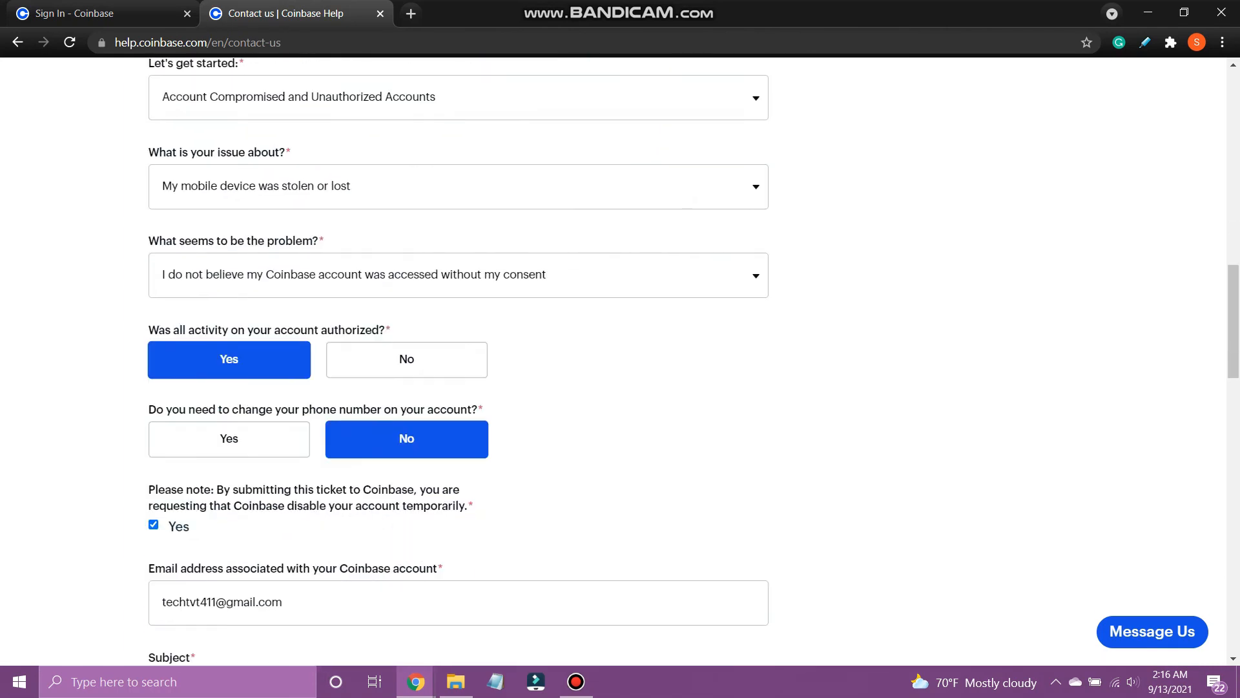
scroll("down", 3)
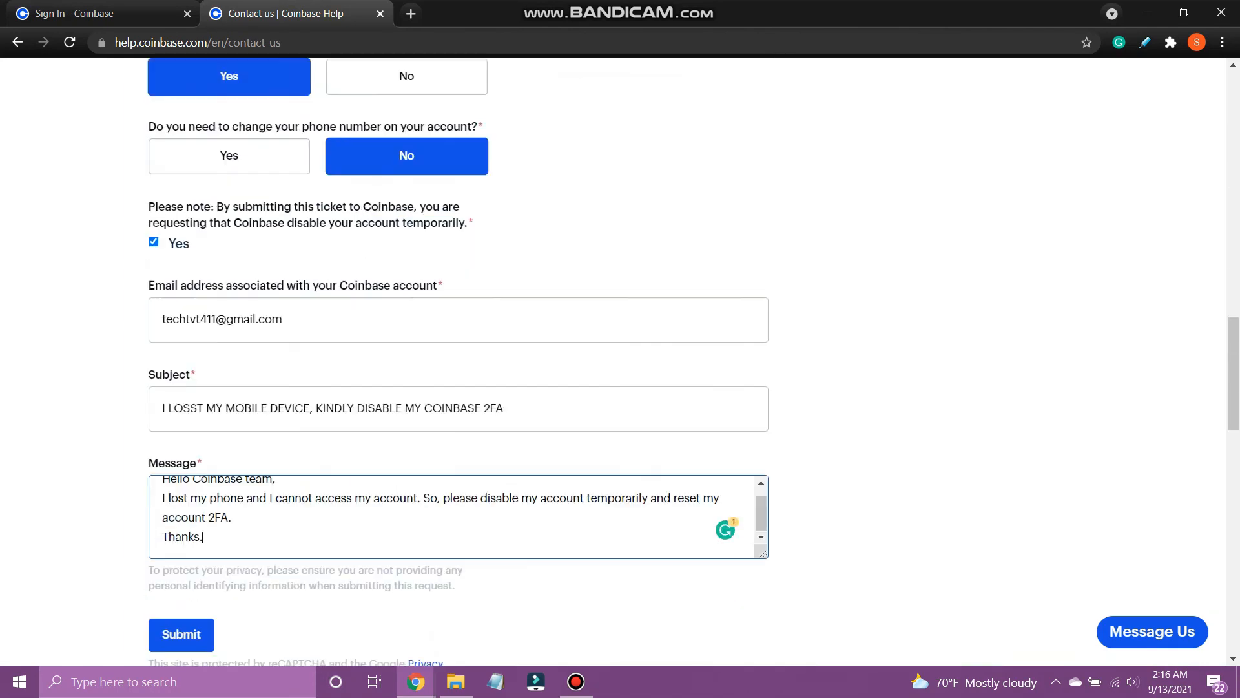
scroll("down", 3)
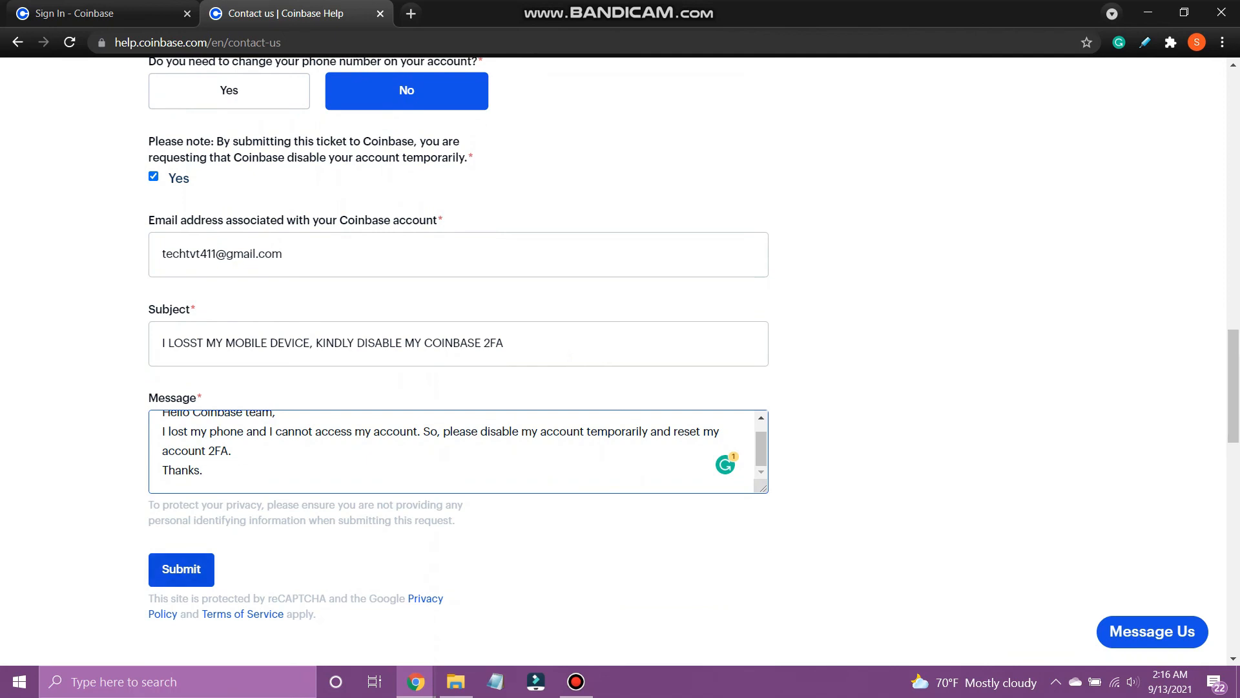
left_click(201, 469)
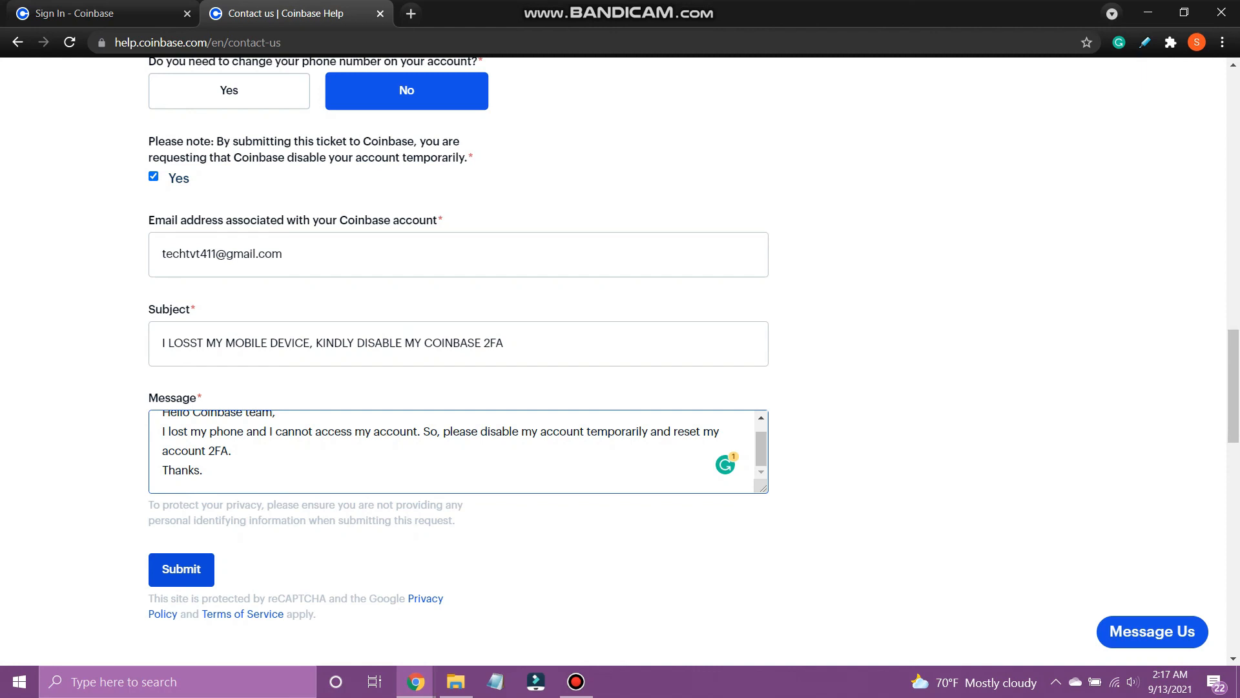
left_click(201, 470)
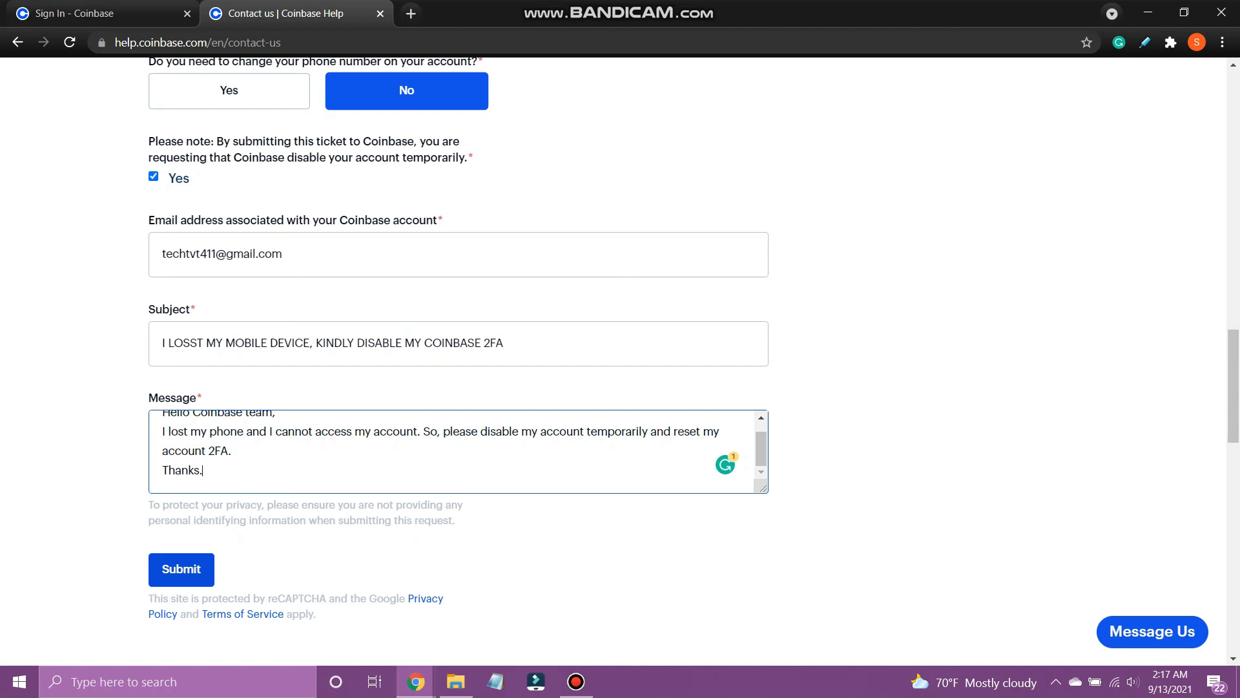